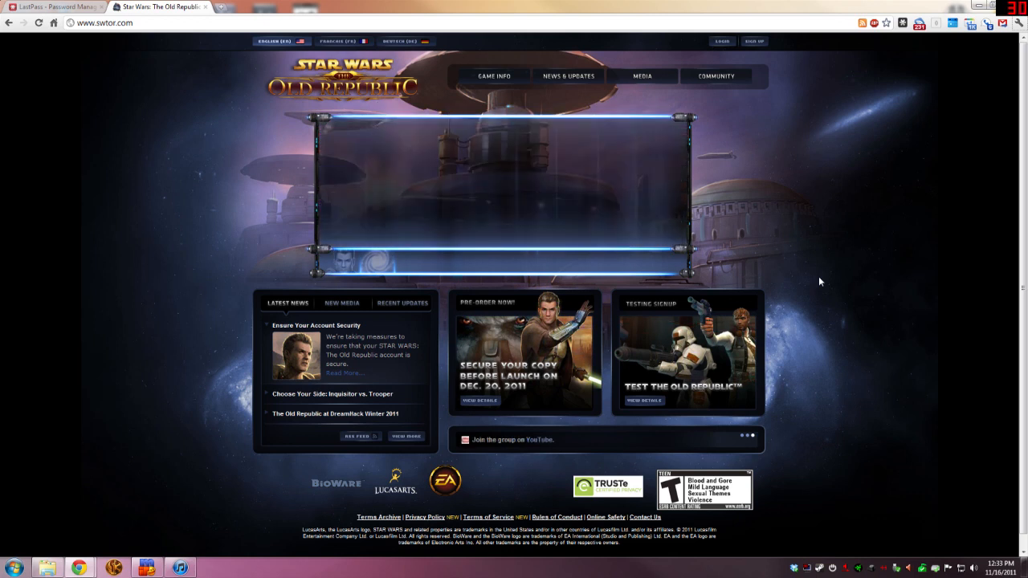
Switch to the LastPass tab and briefly view the LastPass extension menu.
{"action": "left_click", "coordinate": [52, 6]}
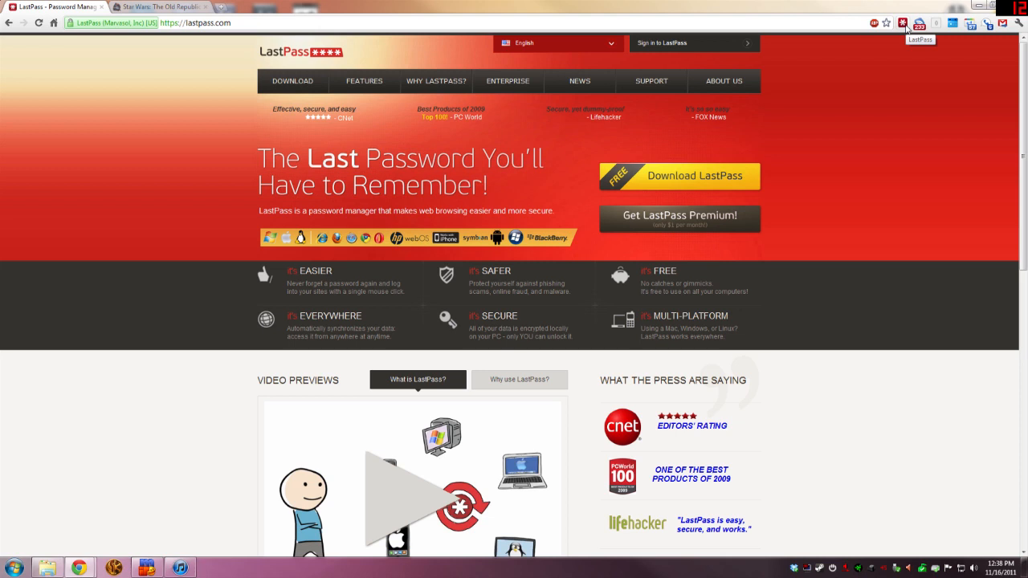
{"action": "left_click", "coordinate": [902, 24]}
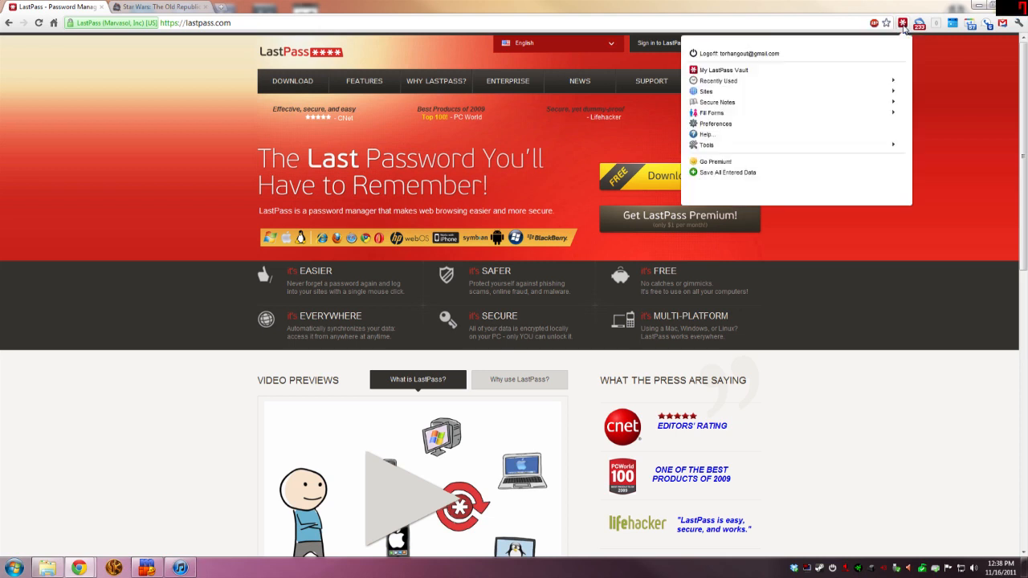
{"action": "mouse_move", "coordinate": [840, 193]}
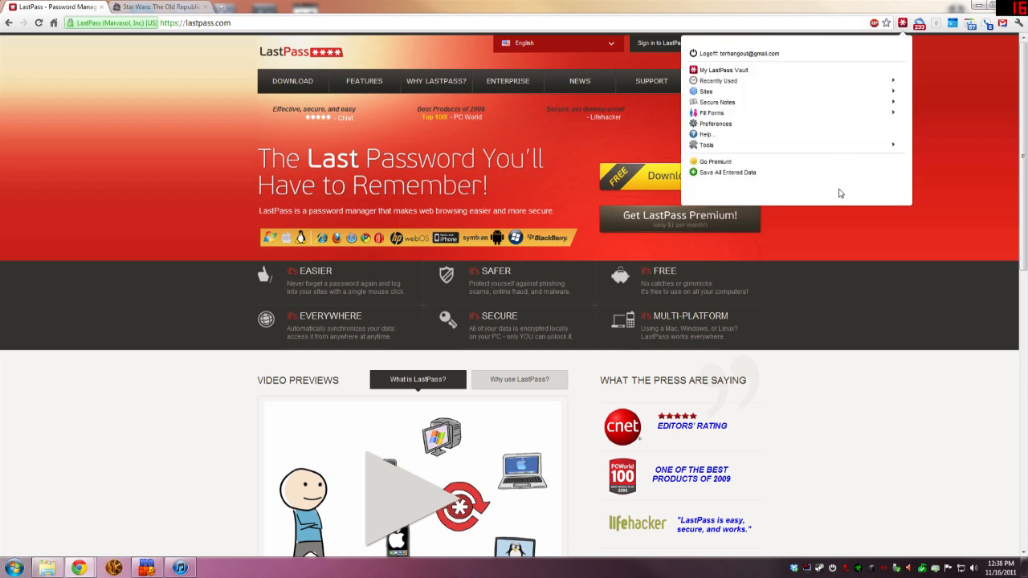
{"action": "mouse_move", "coordinate": [854, 230]}
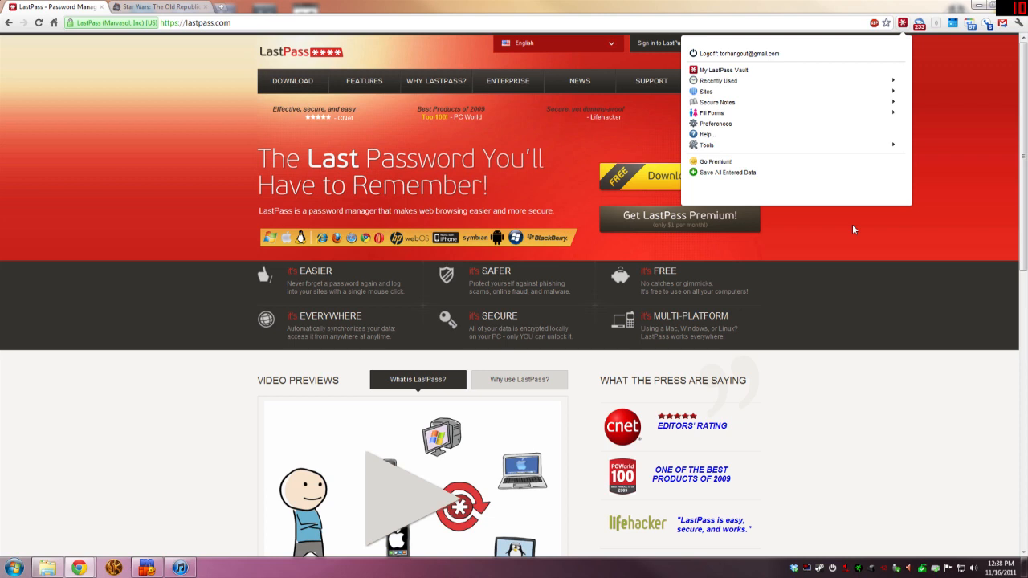
{"action": "mouse_move", "coordinate": [841, 235]}
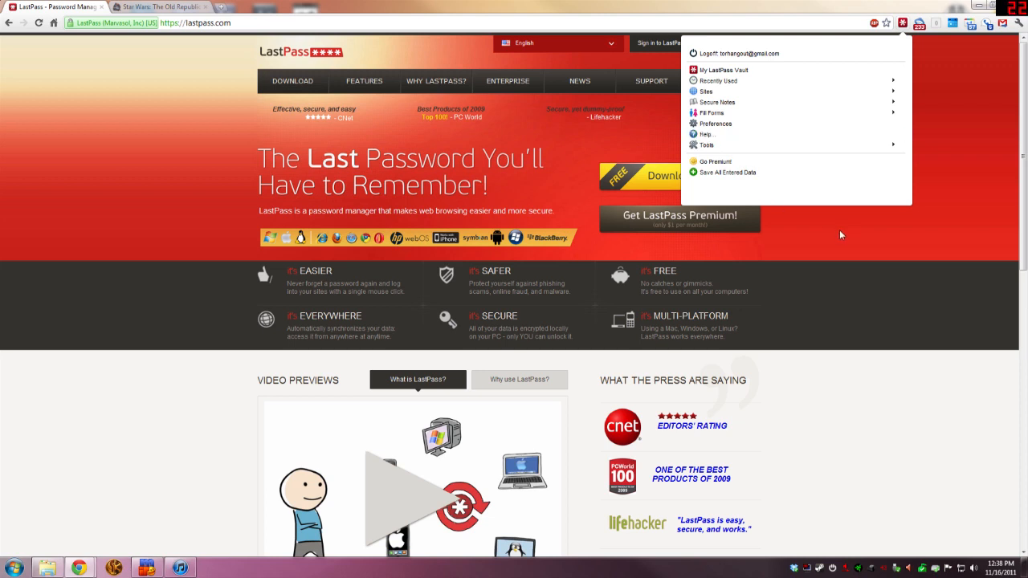
{"action": "left_click", "coordinate": [841, 234]}
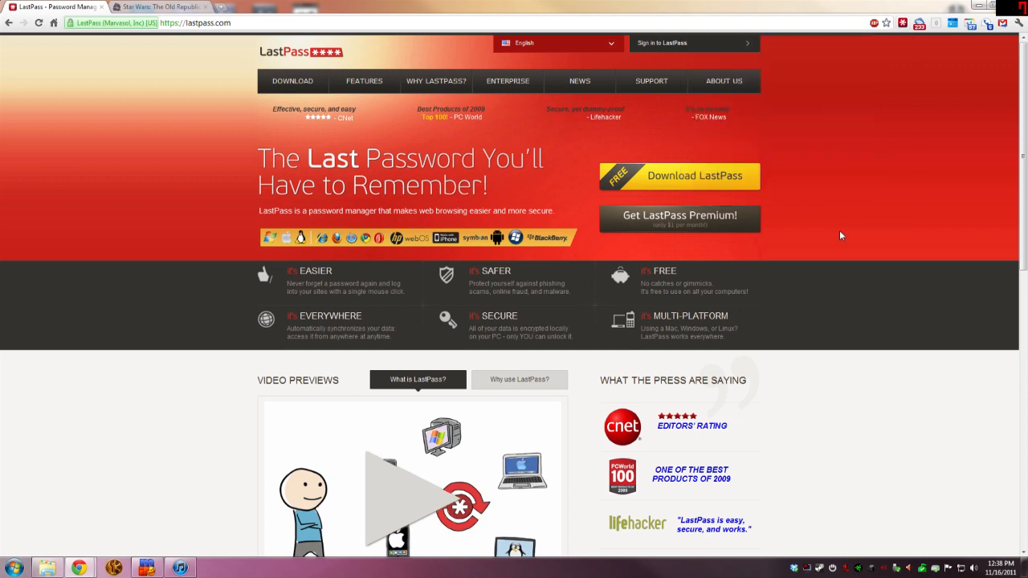
{"action": "mouse_move", "coordinate": [843, 216]}
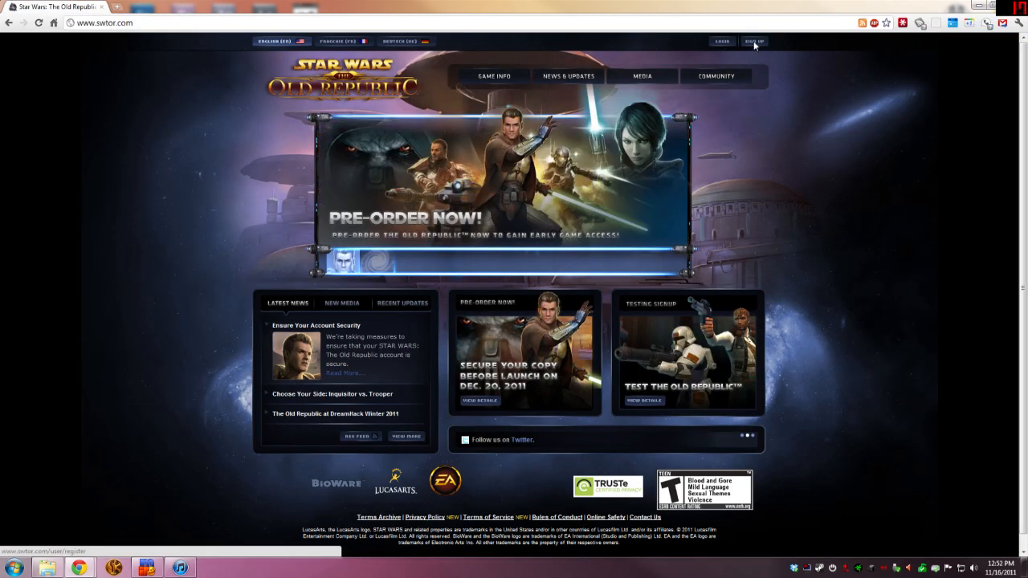
Open the Sign Up page to start registering a new SWTOR account.
{"action": "left_click", "coordinate": [753, 42]}
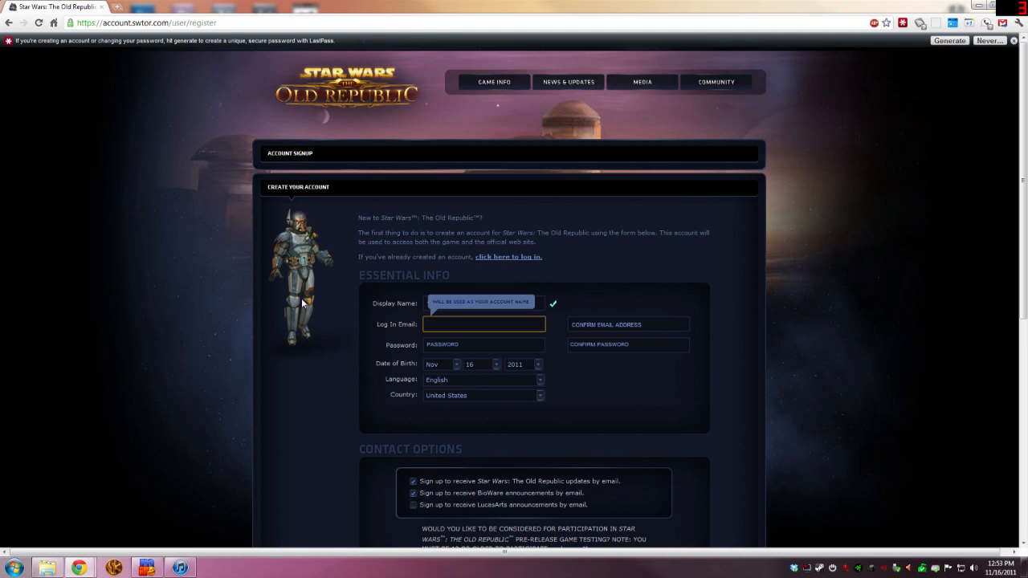
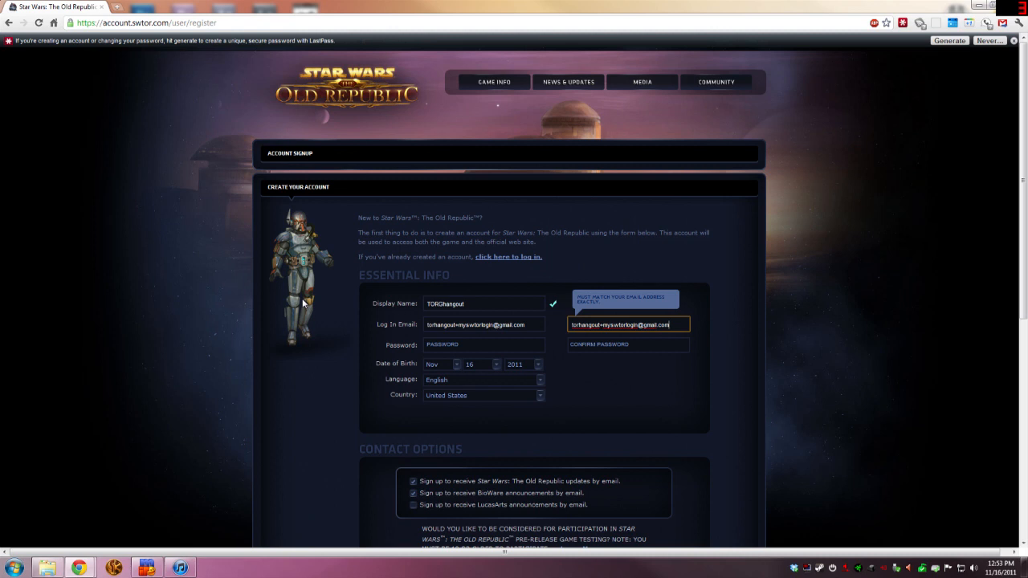
Focus the Password field and launch LastPass's Generate secure password tool.
{"action": "left_click", "coordinate": [482, 366]}
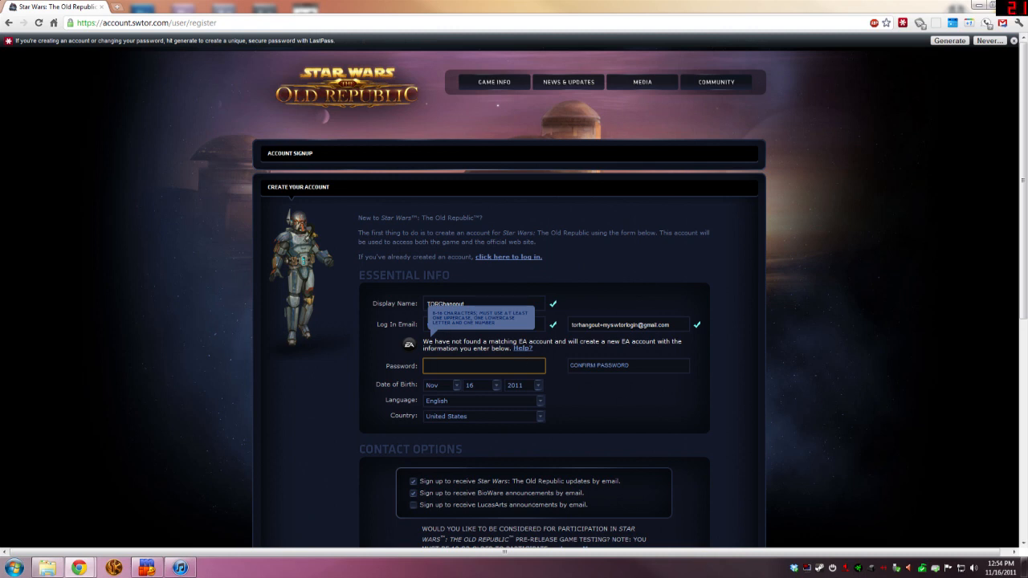
{"action": "left_click", "coordinate": [485, 366]}
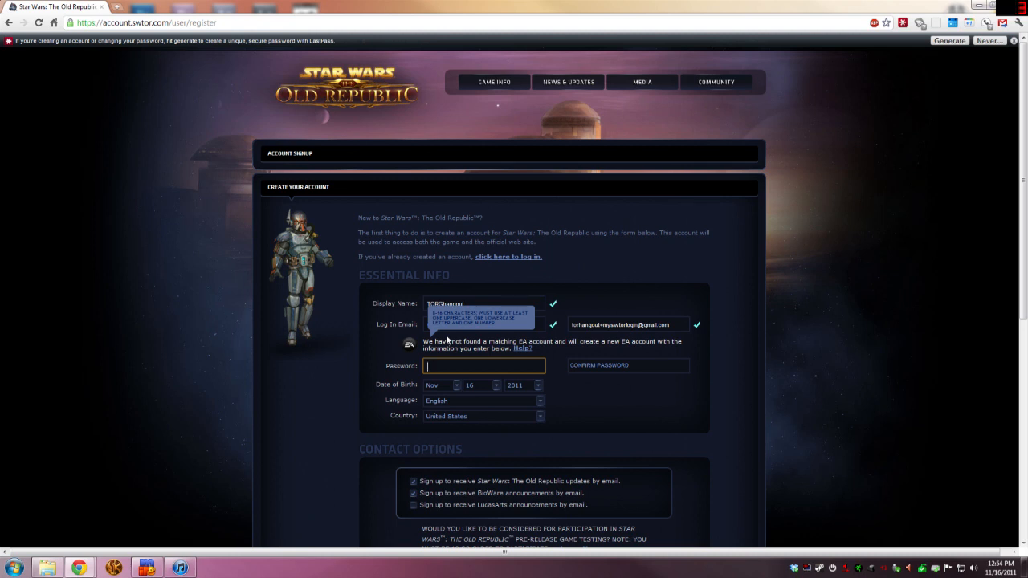
{"action": "mouse_move", "coordinate": [458, 362]}
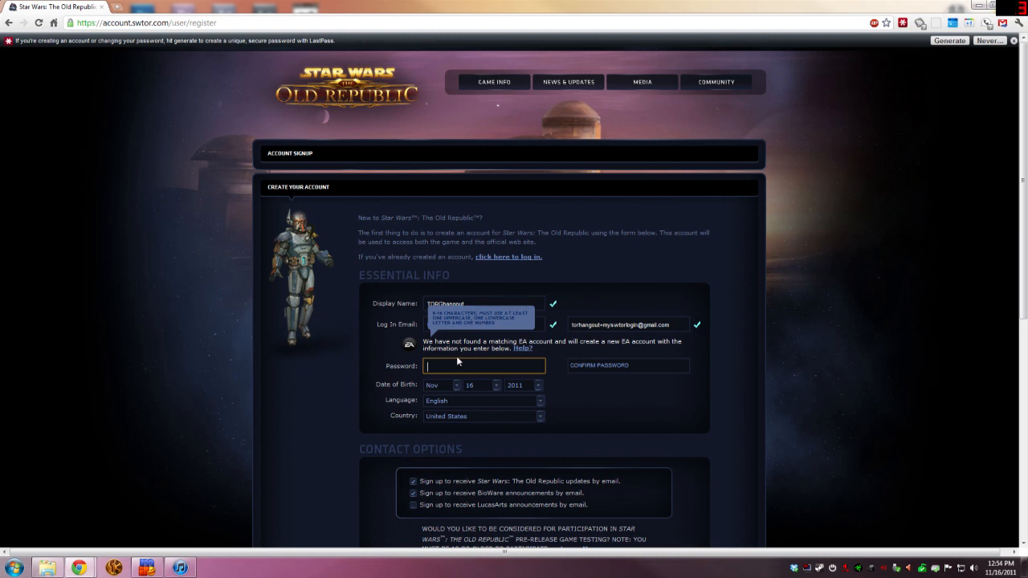
{"action": "mouse_move", "coordinate": [42, 74]}
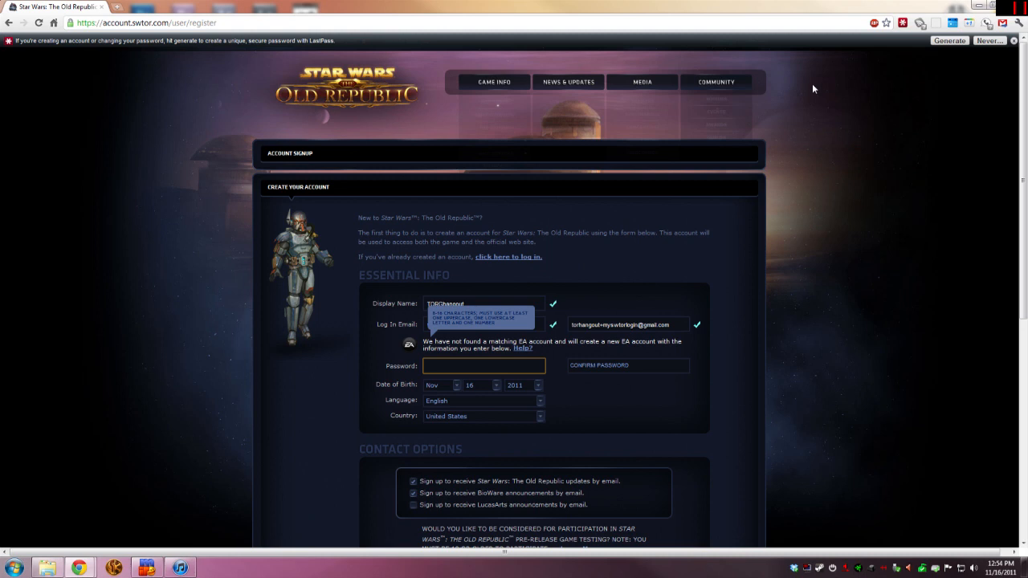
{"action": "left_click", "coordinate": [948, 40]}
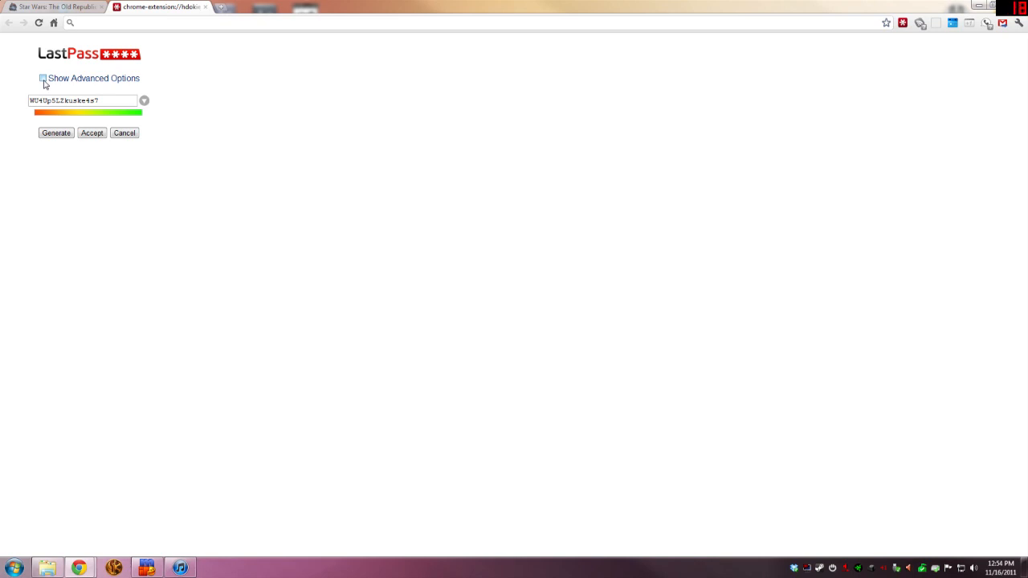
Regenerate a 16-character random password a few times and accept it into the form.
{"action": "left_click", "coordinate": [44, 77]}
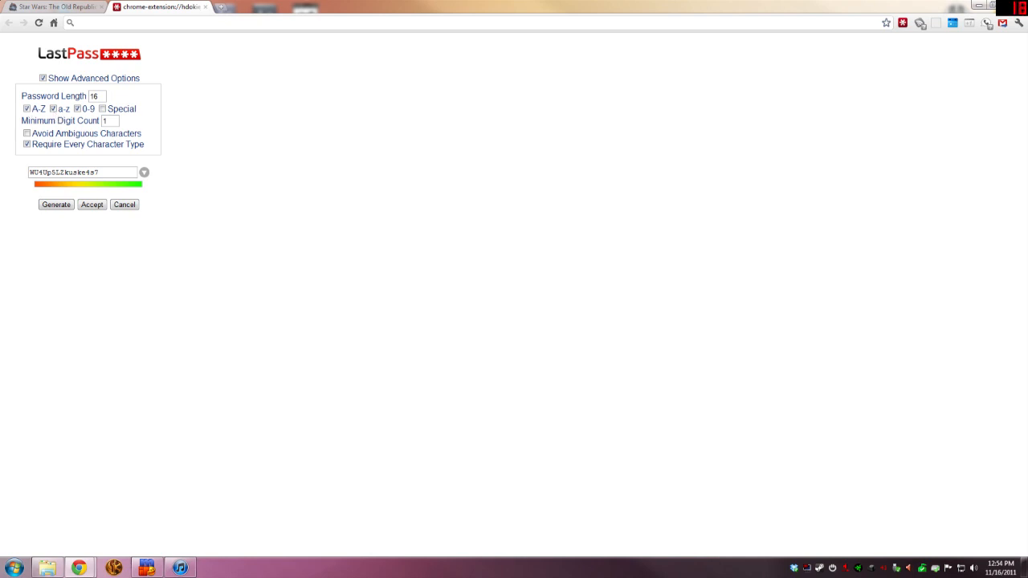
{"action": "left_click", "coordinate": [57, 204]}
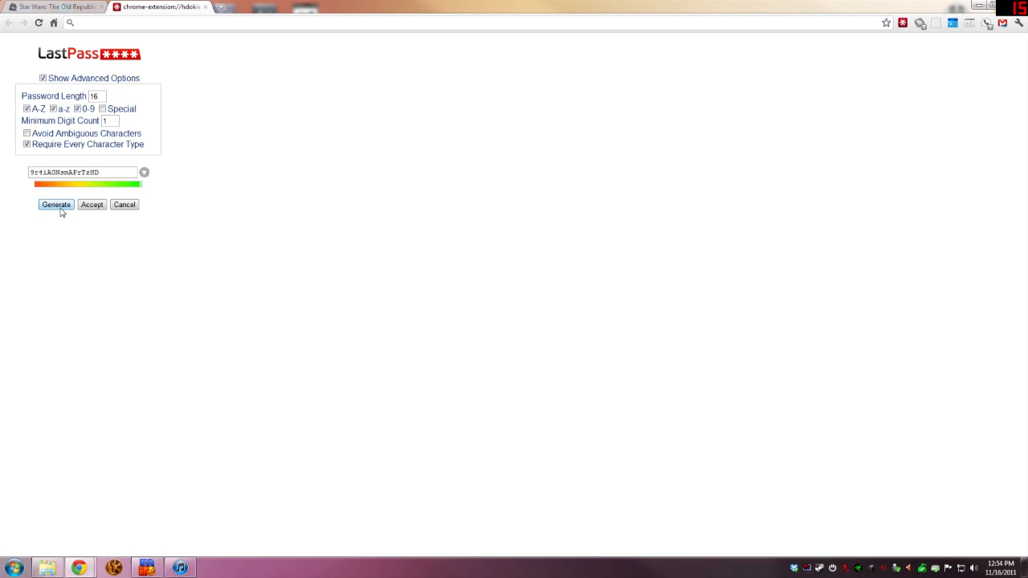
{"action": "left_click", "coordinate": [57, 204]}
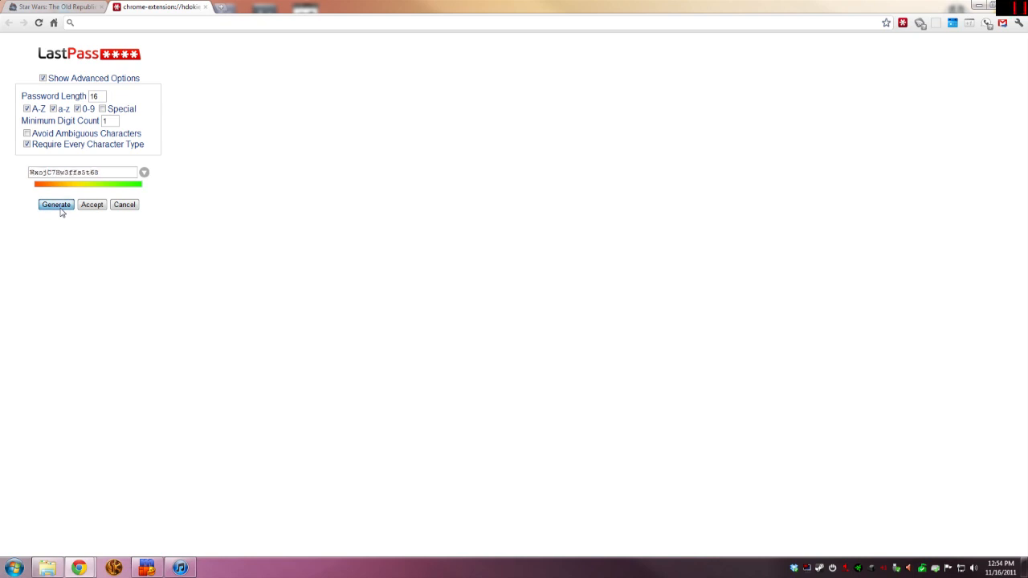
{"action": "left_click", "coordinate": [56, 204]}
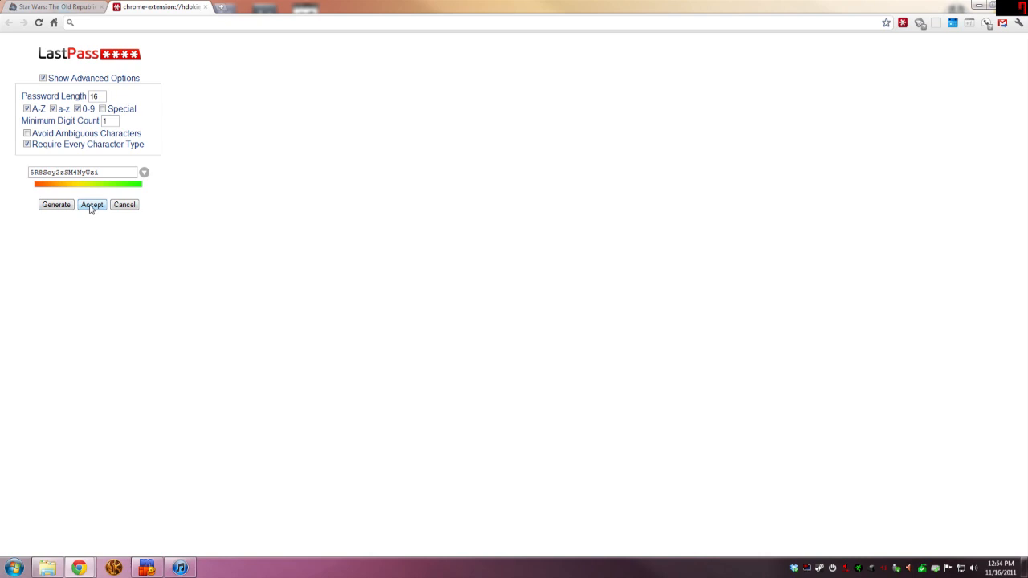
{"action": "left_click", "coordinate": [92, 204]}
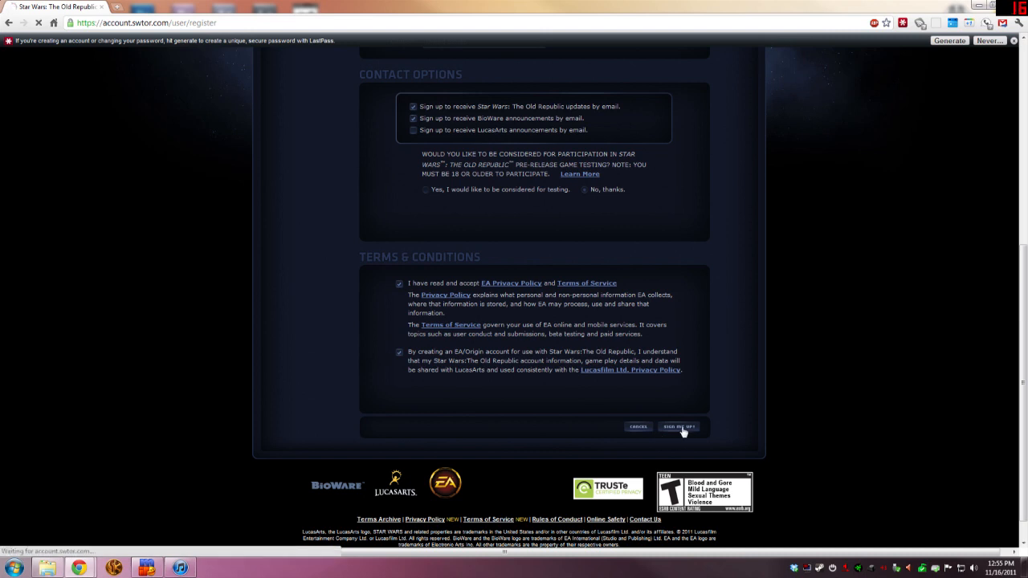
Submit the registration, continue past the thank-you page and choose Save Site in LastPass.
{"action": "left_click", "coordinate": [677, 427]}
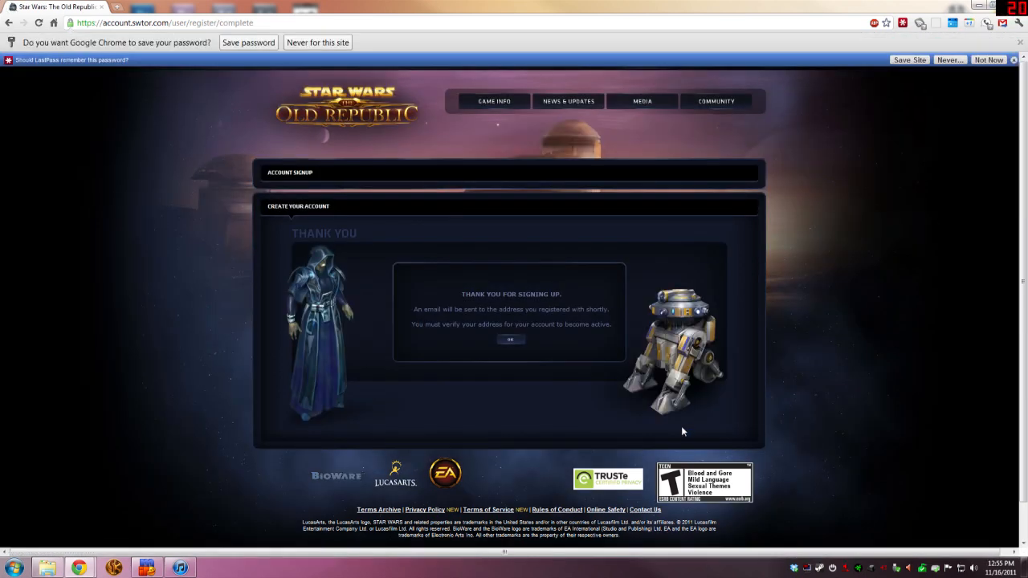
{"action": "mouse_move", "coordinate": [540, 371]}
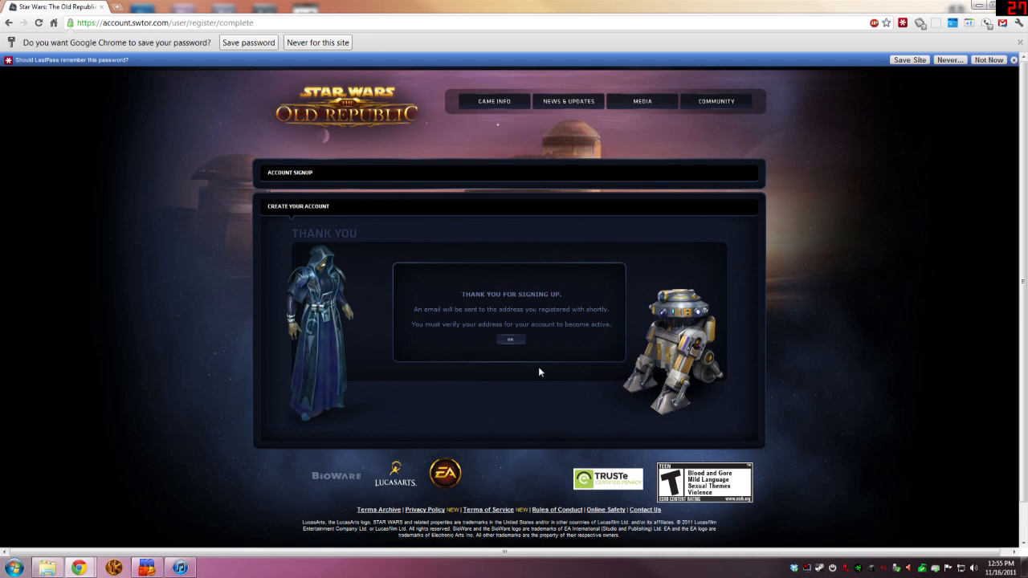
{"action": "left_click", "coordinate": [511, 340]}
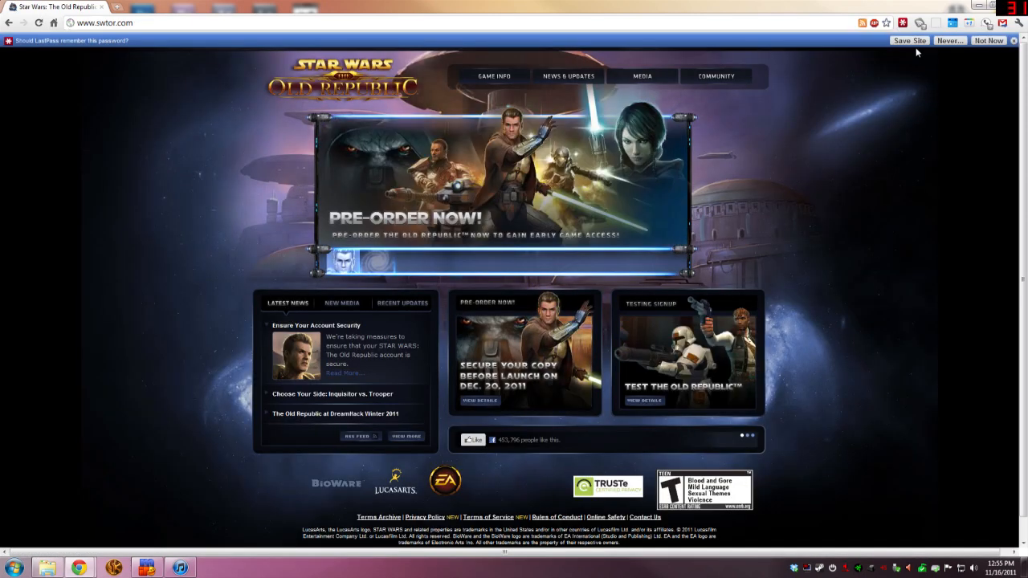
{"action": "left_click", "coordinate": [909, 41]}
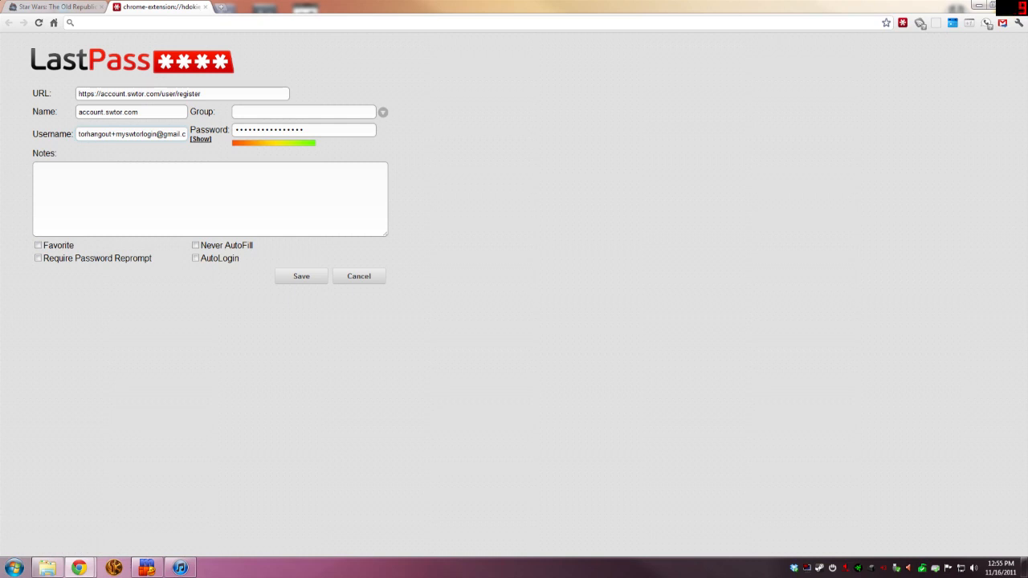
Check the generated password in the Save Site dialog and save the account.swtor.com login.
{"action": "left_click", "coordinate": [200, 138]}
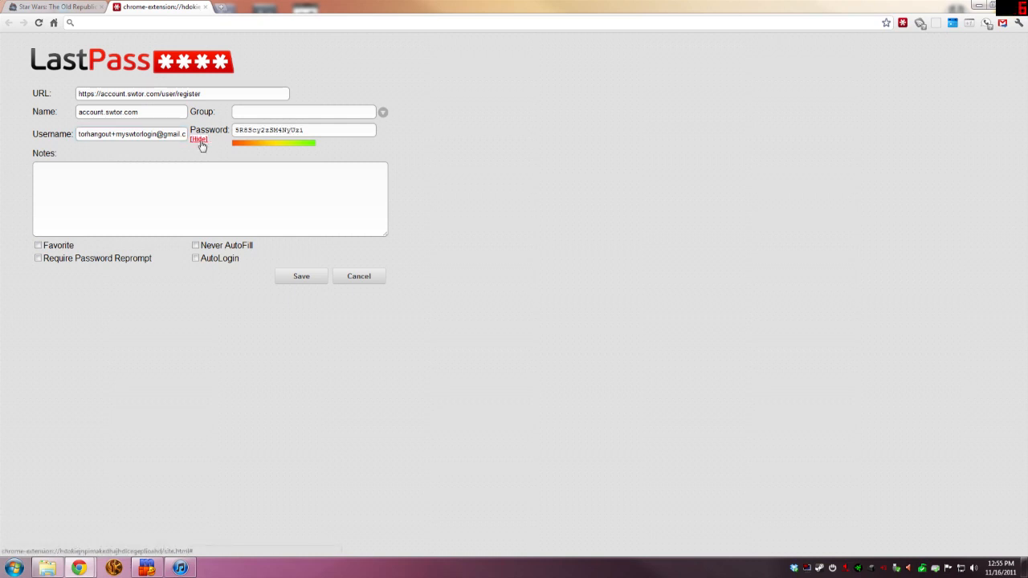
{"action": "left_click", "coordinate": [199, 138]}
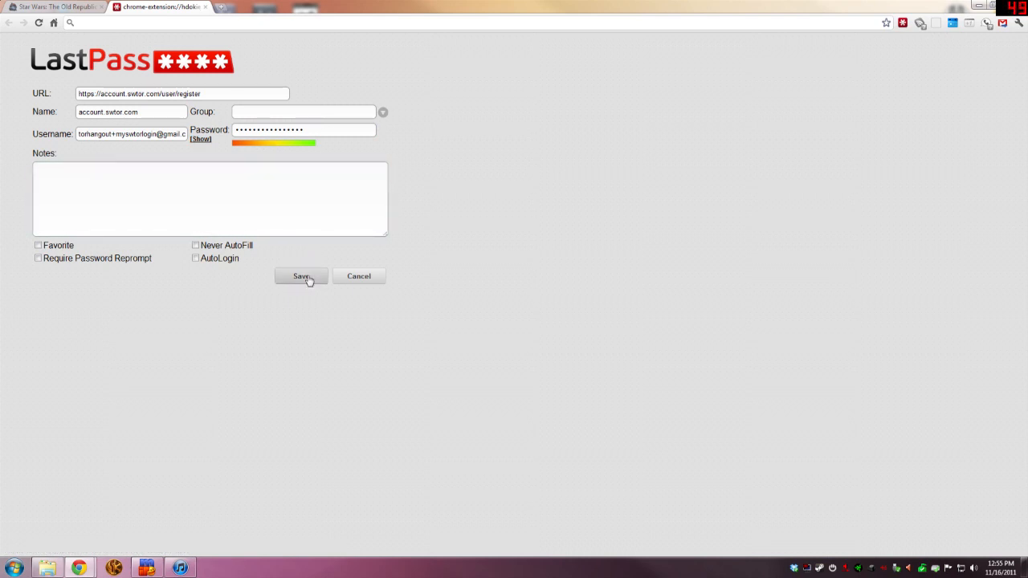
{"action": "left_click", "coordinate": [300, 276]}
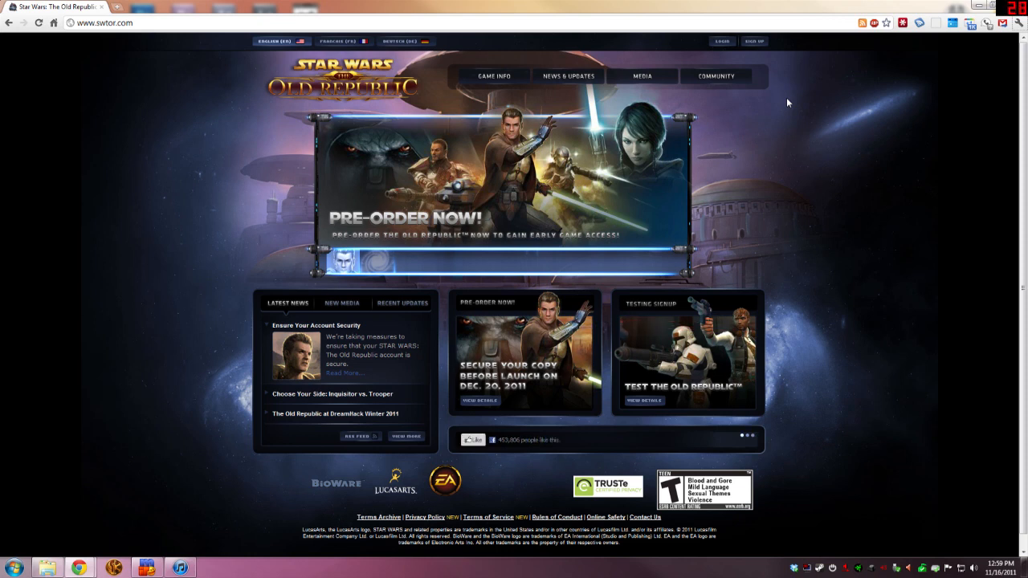
Log in to SWTOR using the LastPass-autofilled credentials and head to My Account.
{"action": "left_click", "coordinate": [721, 42]}
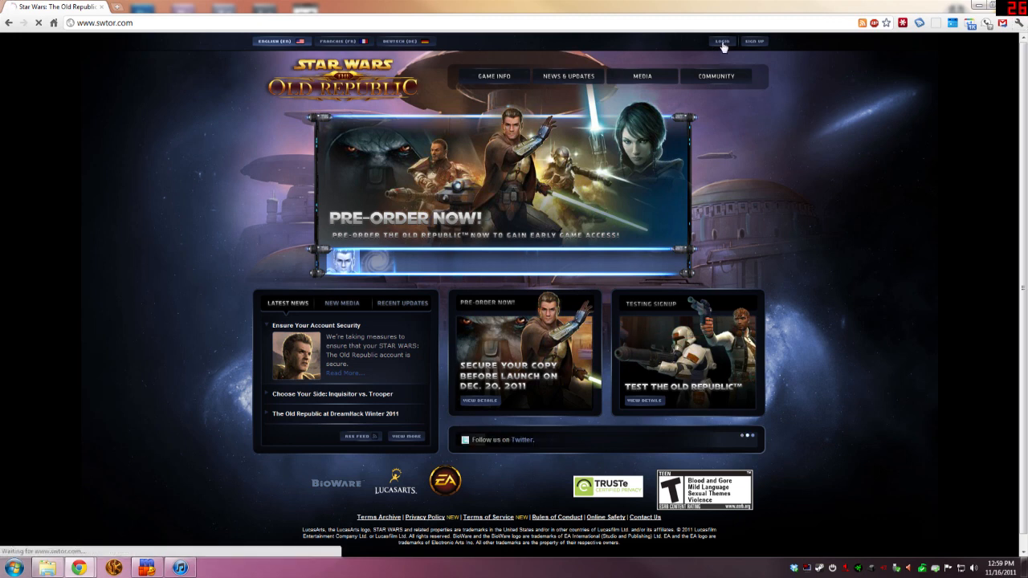
{"action": "left_click", "coordinate": [721, 41]}
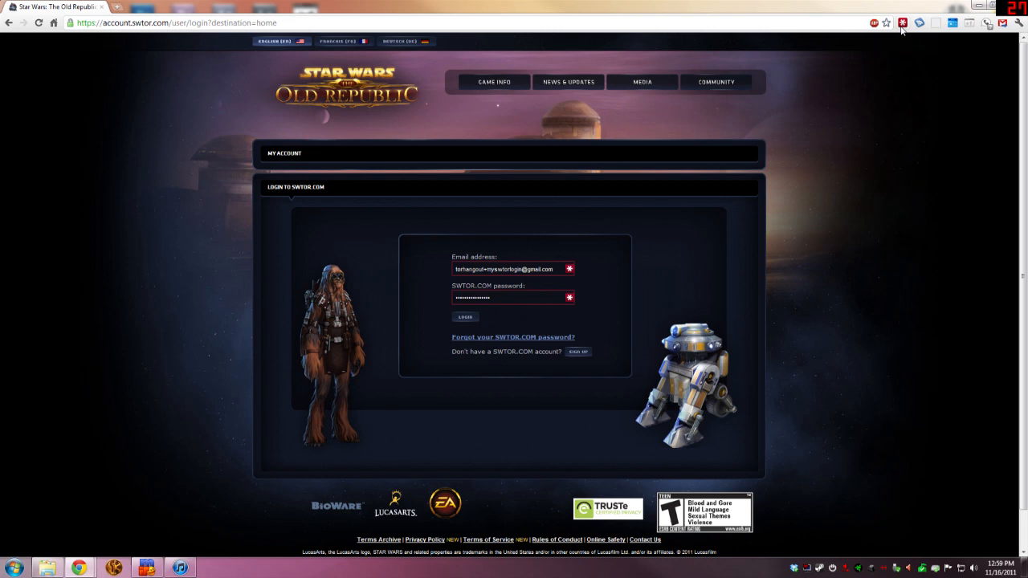
{"action": "left_click", "coordinate": [902, 22]}
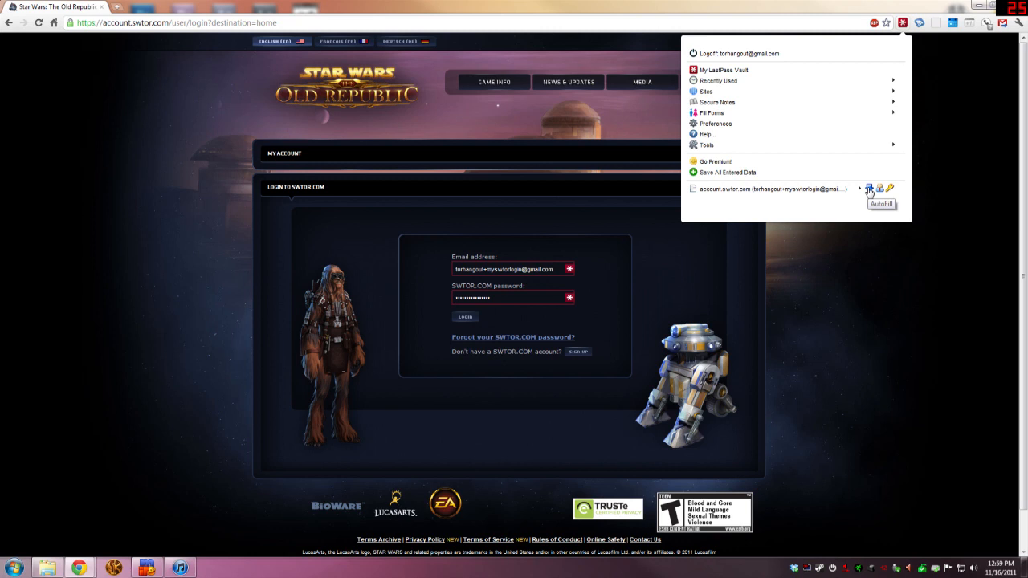
{"action": "mouse_move", "coordinate": [880, 190]}
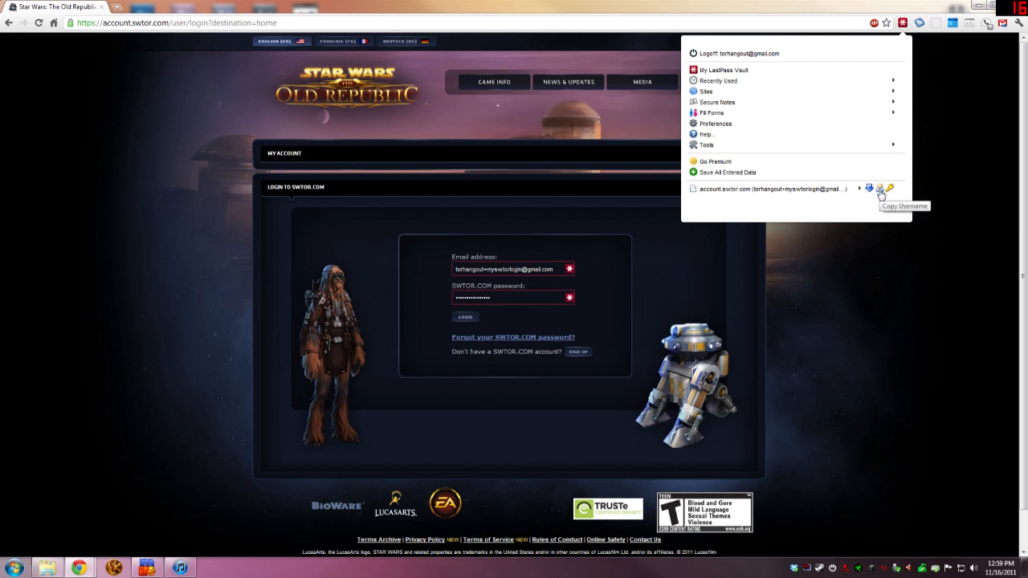
{"action": "left_click", "coordinate": [464, 316]}
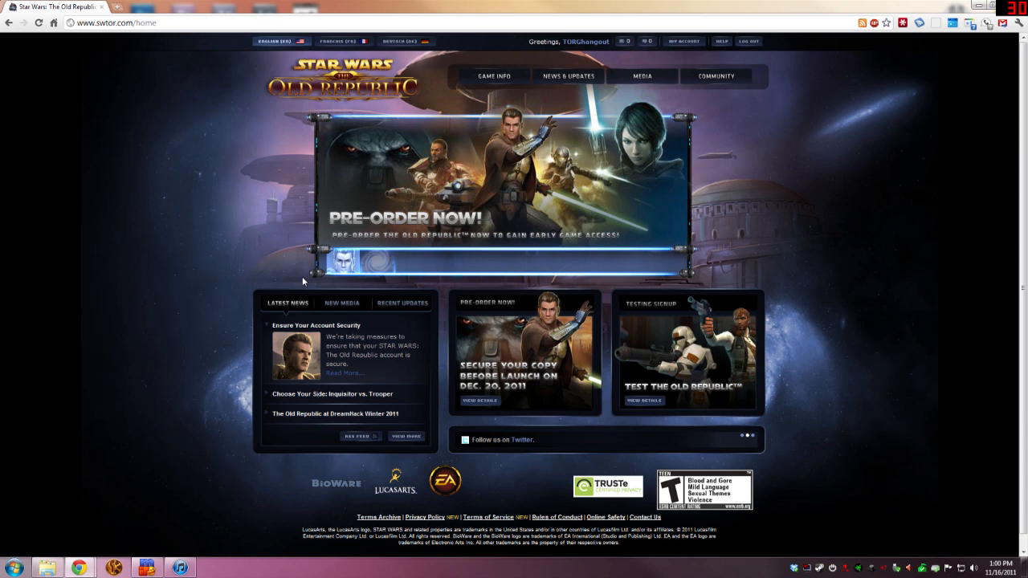
{"action": "mouse_move", "coordinate": [710, 143]}
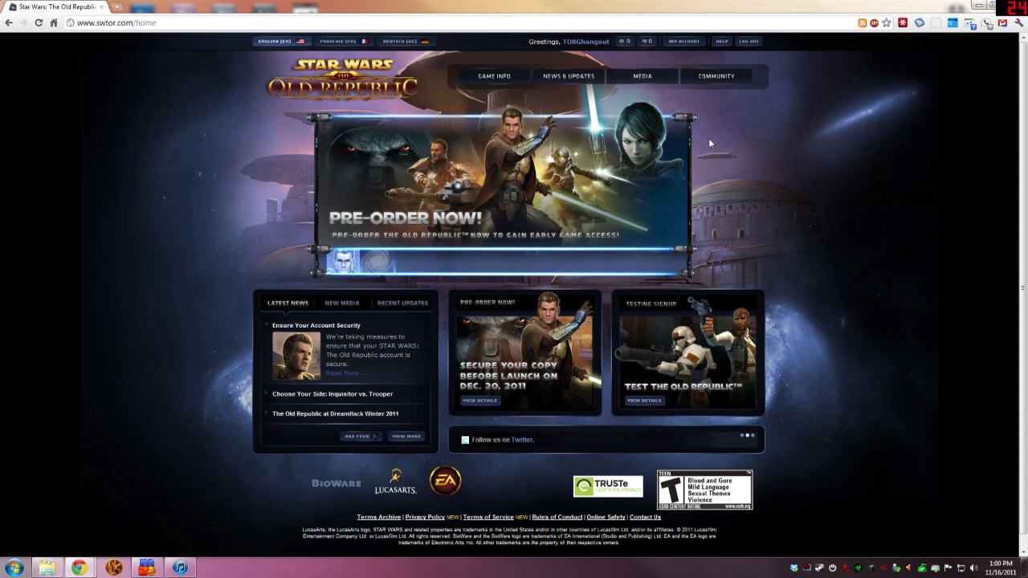
{"action": "left_click", "coordinate": [682, 42]}
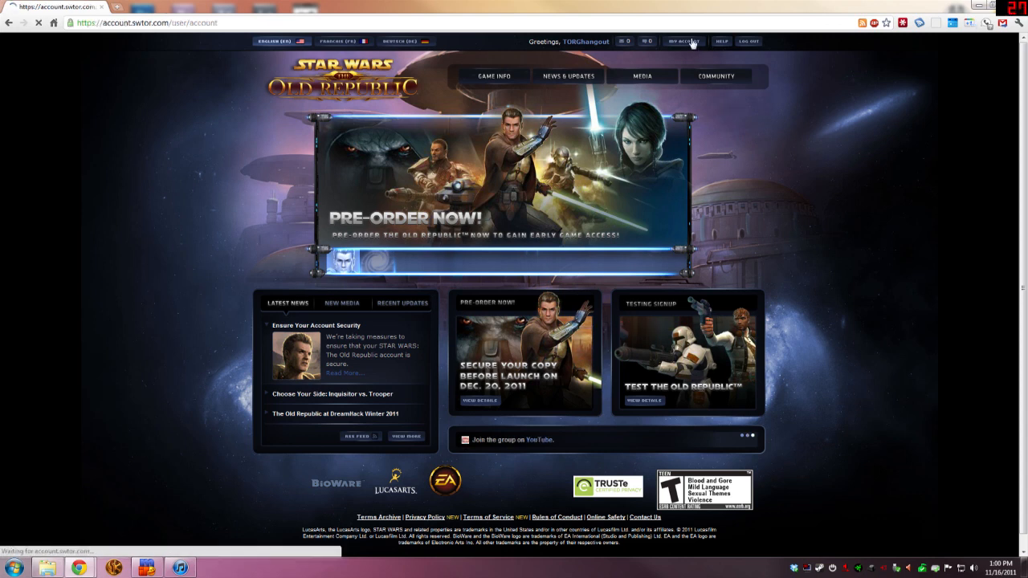
Open Reset Password under Account Management and focus the Old Password field.
{"action": "left_click", "coordinate": [682, 42]}
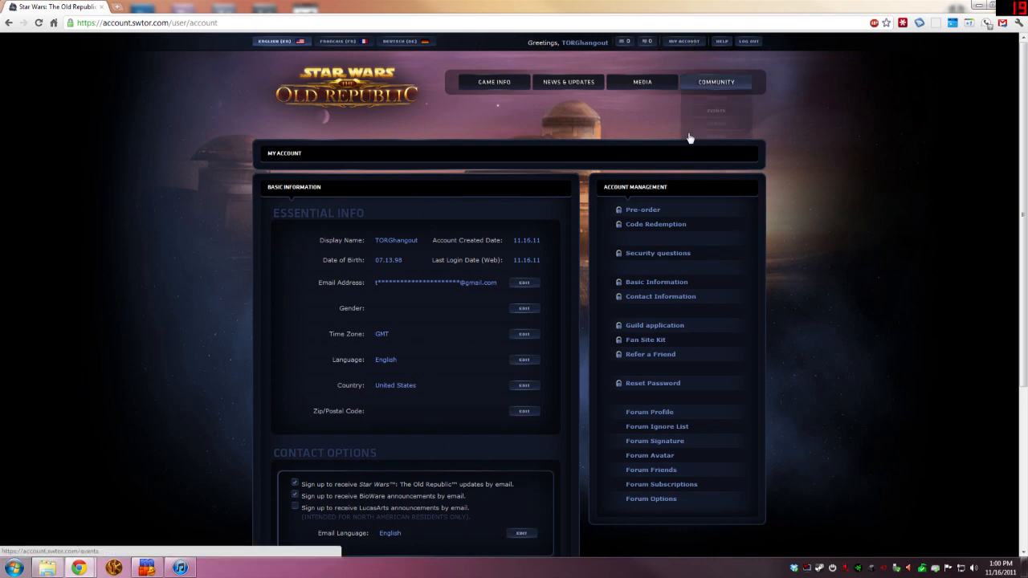
{"action": "mouse_move", "coordinate": [674, 324]}
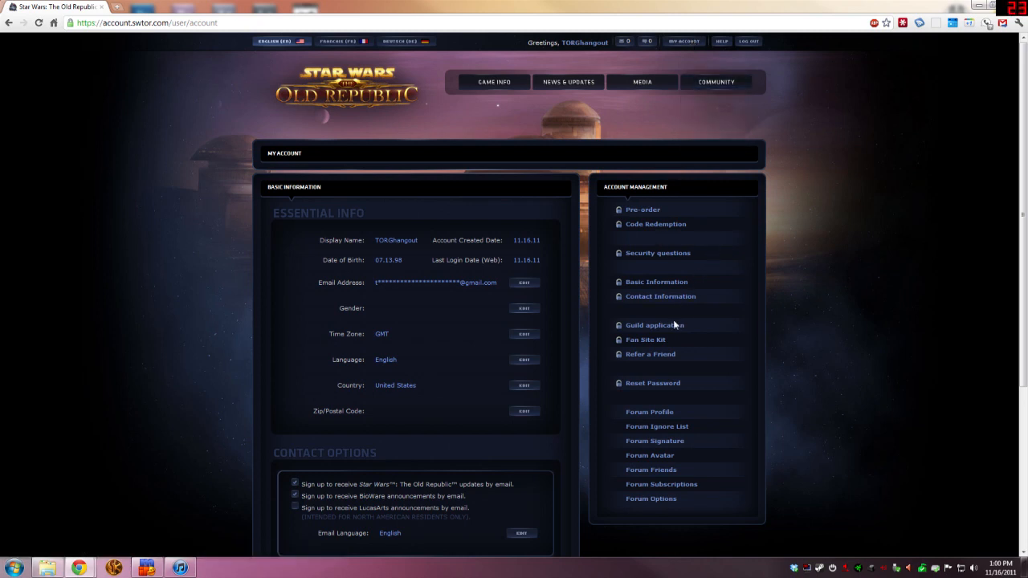
{"action": "mouse_move", "coordinate": [673, 340]}
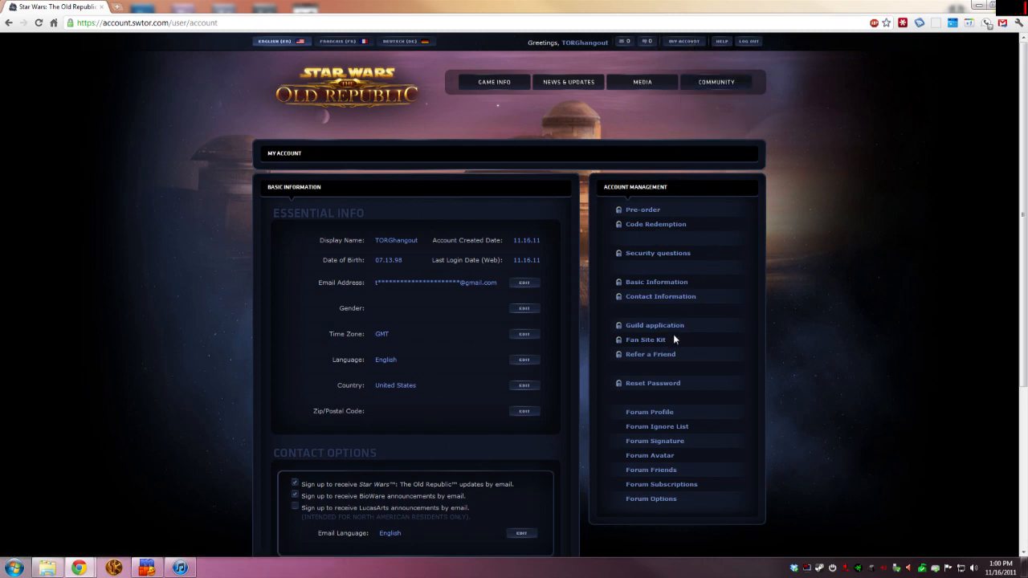
{"action": "left_click", "coordinate": [652, 382]}
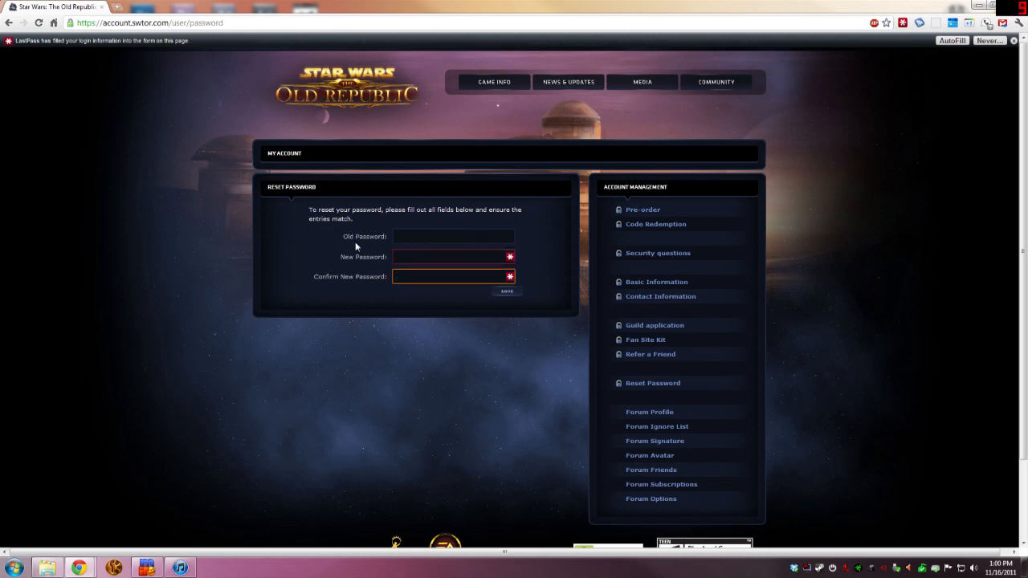
{"action": "left_click", "coordinate": [453, 236]}
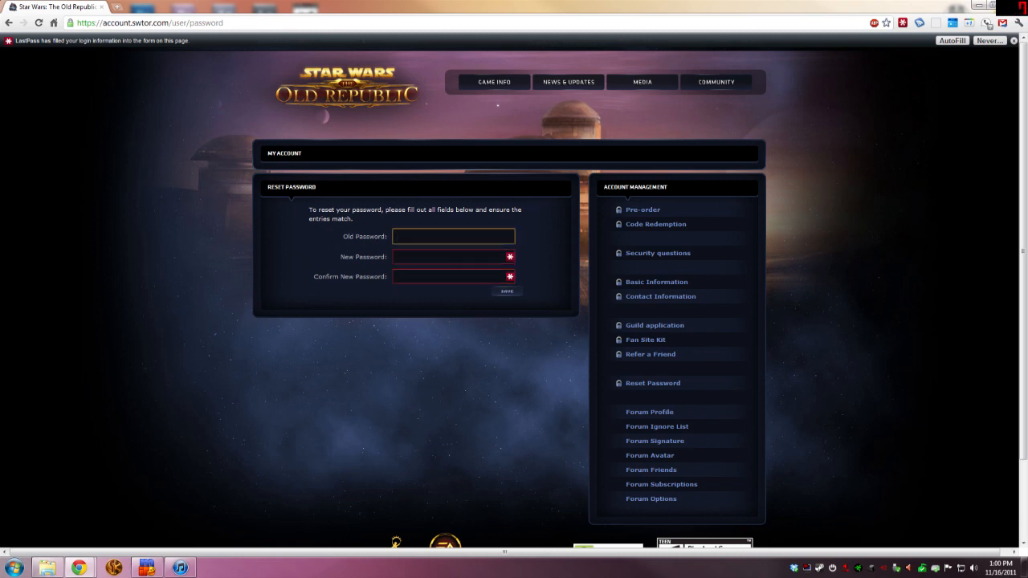
Fill Old Password from the saved LastPass SWTOR entry and move to New Password.
{"action": "left_click", "coordinate": [453, 236]}
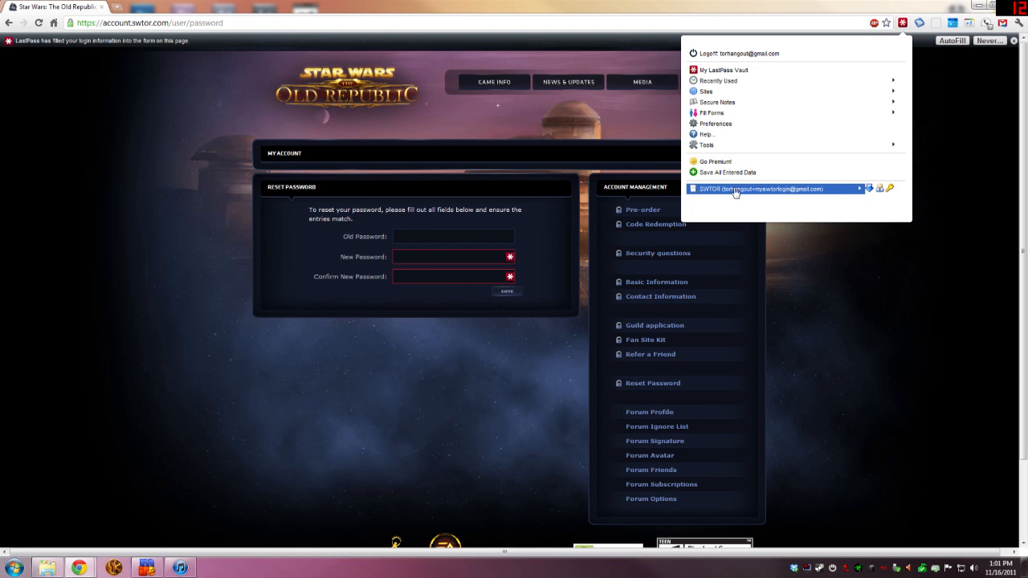
{"action": "mouse_move", "coordinate": [817, 196]}
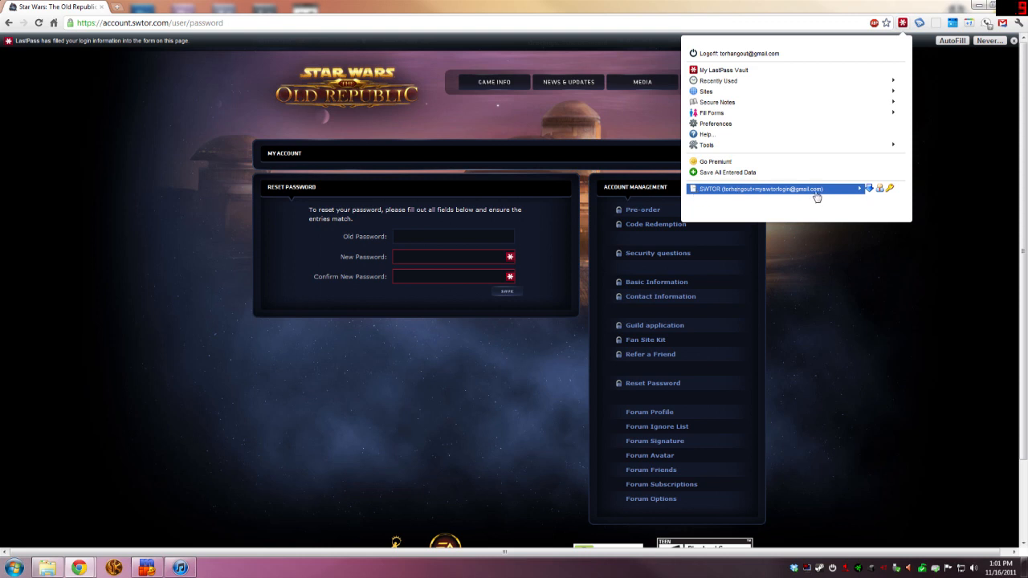
{"action": "mouse_move", "coordinate": [890, 189]}
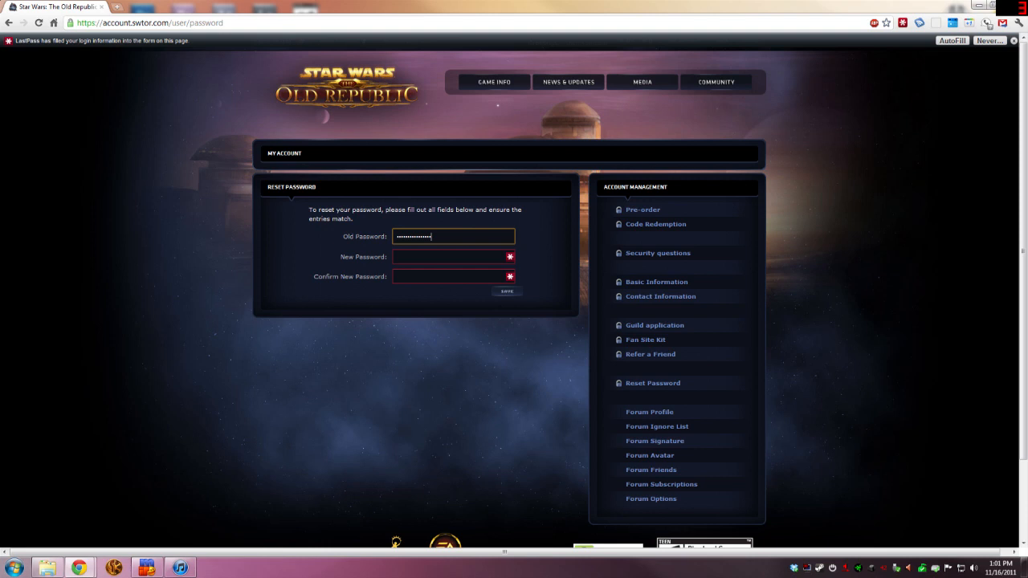
{"action": "left_click", "coordinate": [453, 257]}
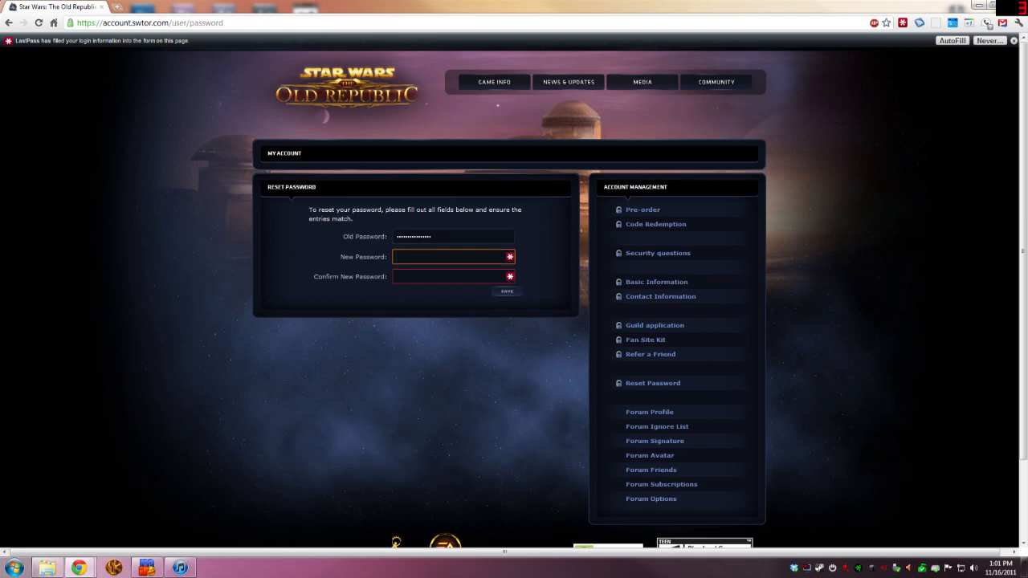
{"action": "mouse_move", "coordinate": [928, 40]}
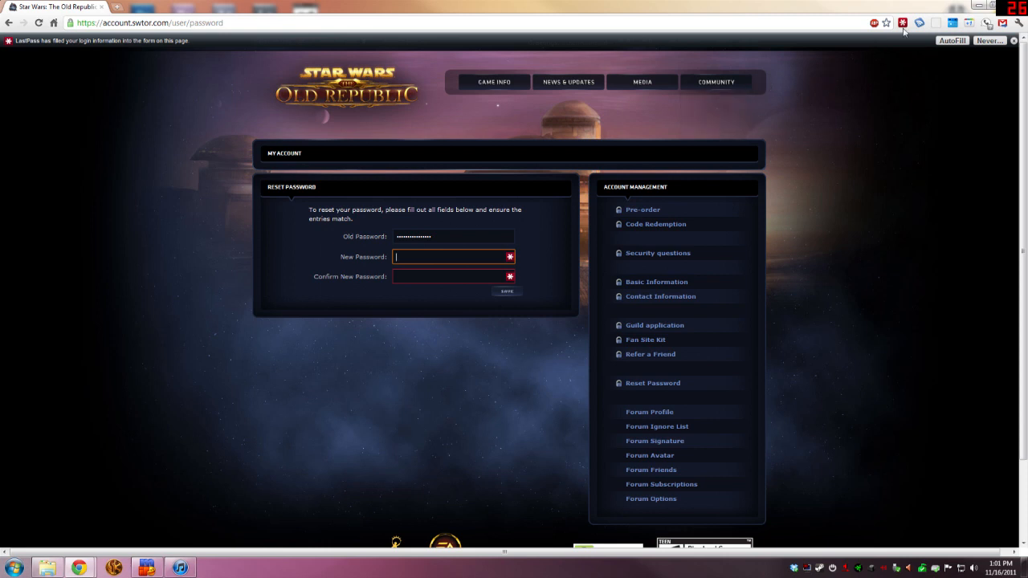
Generate a secure LastPass password and accept it into both new password fields.
{"action": "left_click", "coordinate": [903, 22]}
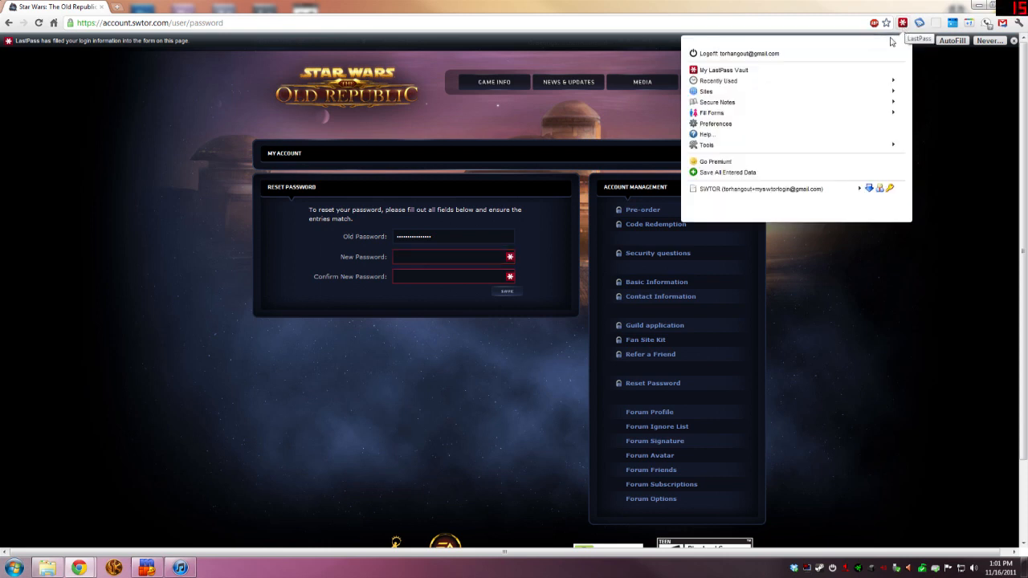
{"action": "left_click", "coordinate": [706, 144]}
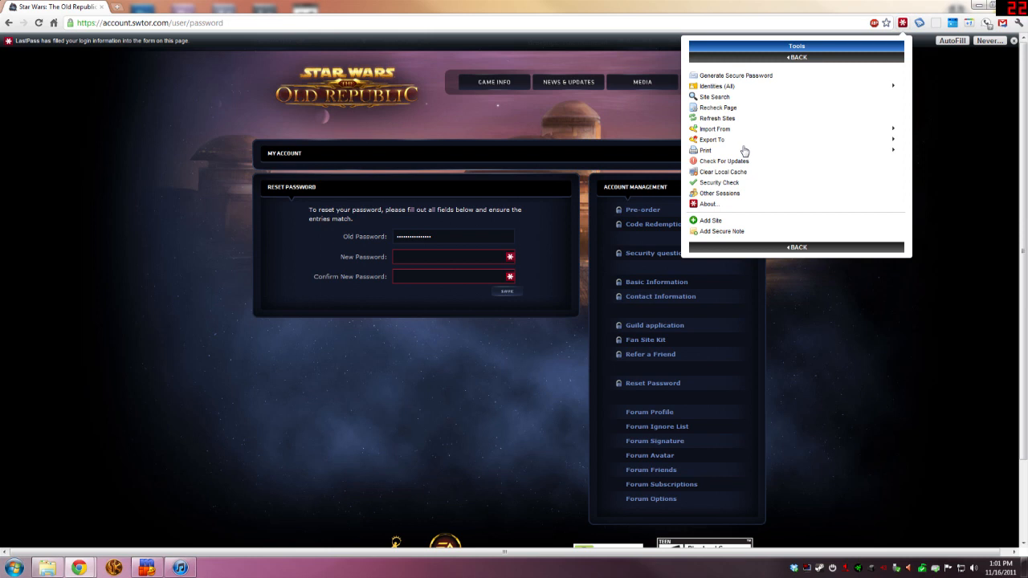
{"action": "left_click", "coordinate": [736, 75]}
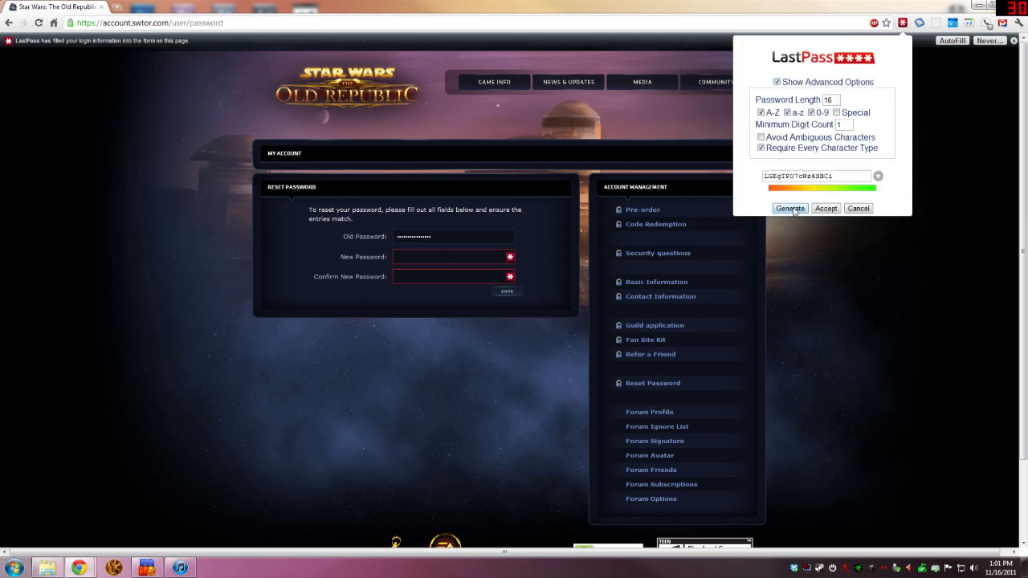
{"action": "left_click", "coordinate": [826, 209]}
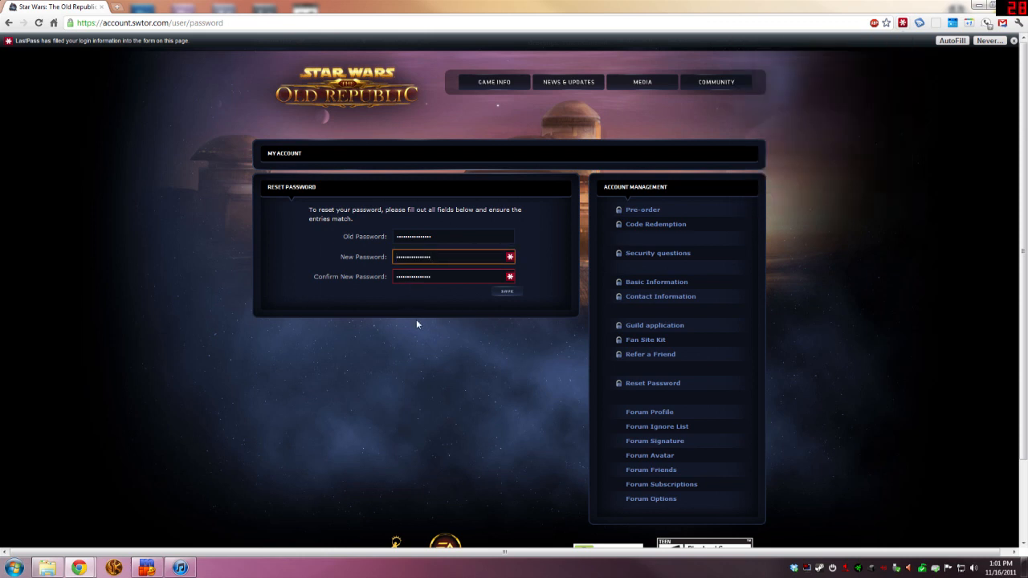
Save the password change to get the SWTOR confirmation.
{"action": "left_click", "coordinate": [507, 291]}
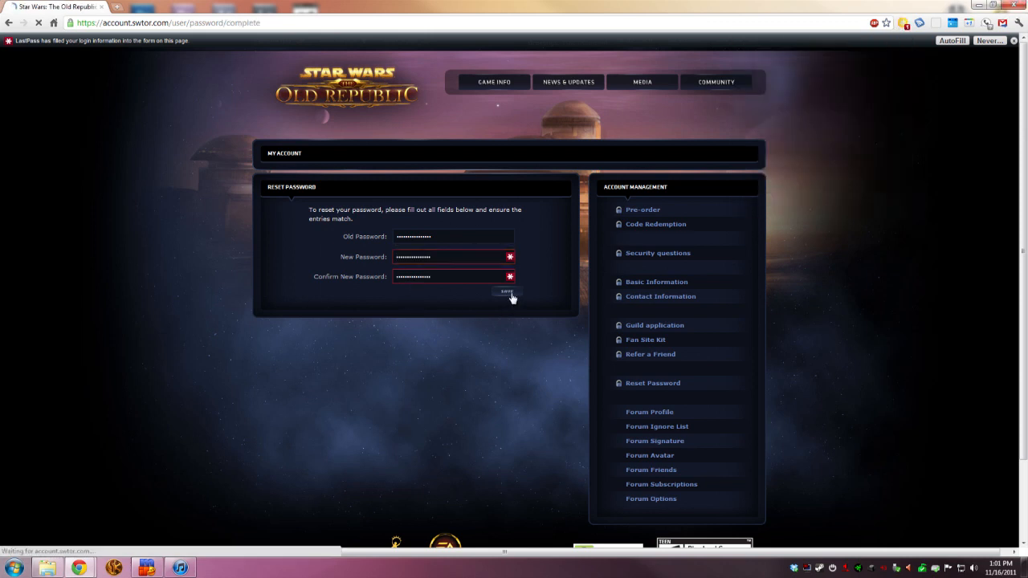
{"action": "left_click", "coordinate": [506, 292]}
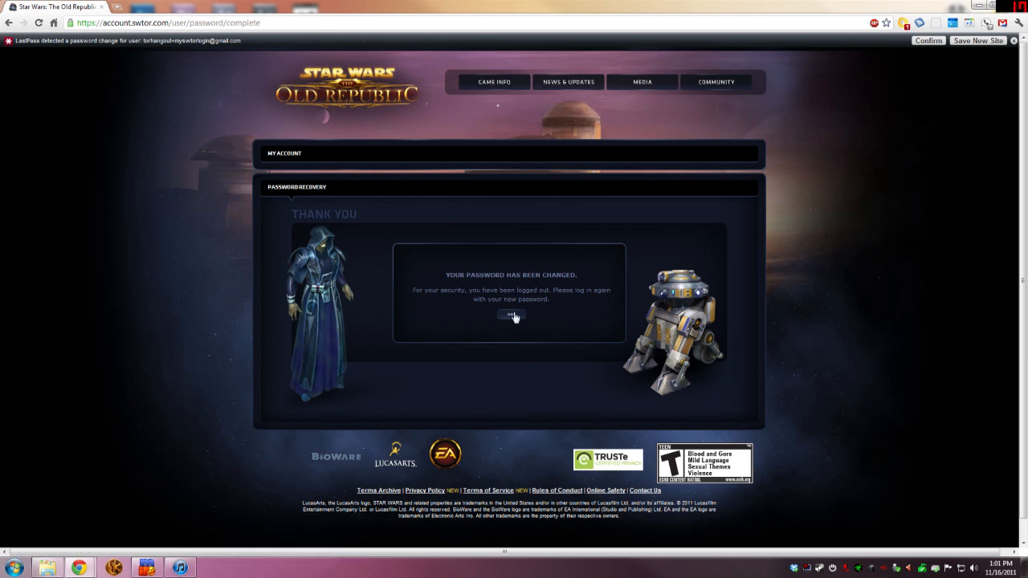
Continue from the Thank You page back to the swtor.com homepage.
{"action": "left_click", "coordinate": [510, 315]}
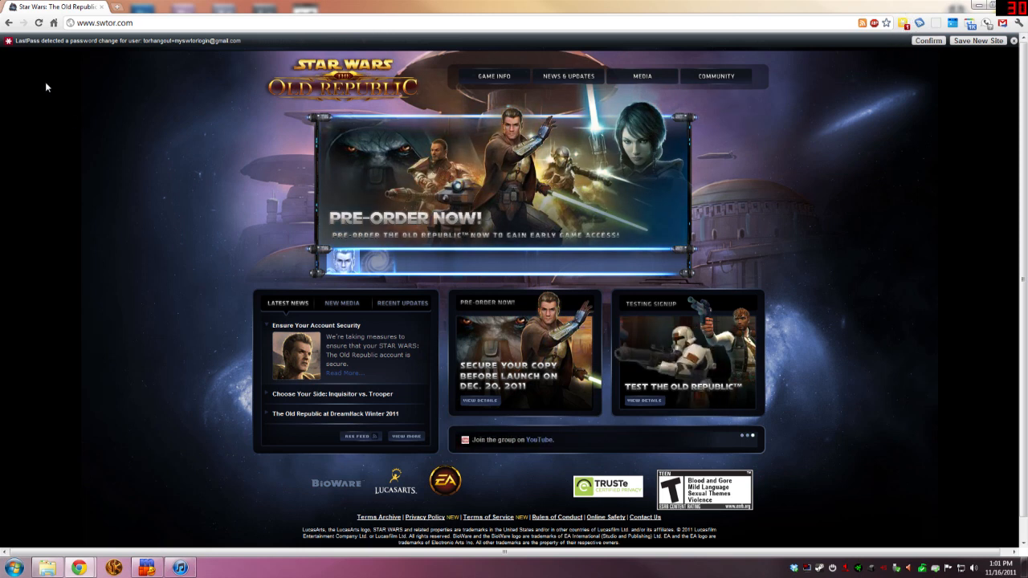
{"action": "mouse_move", "coordinate": [857, 97]}
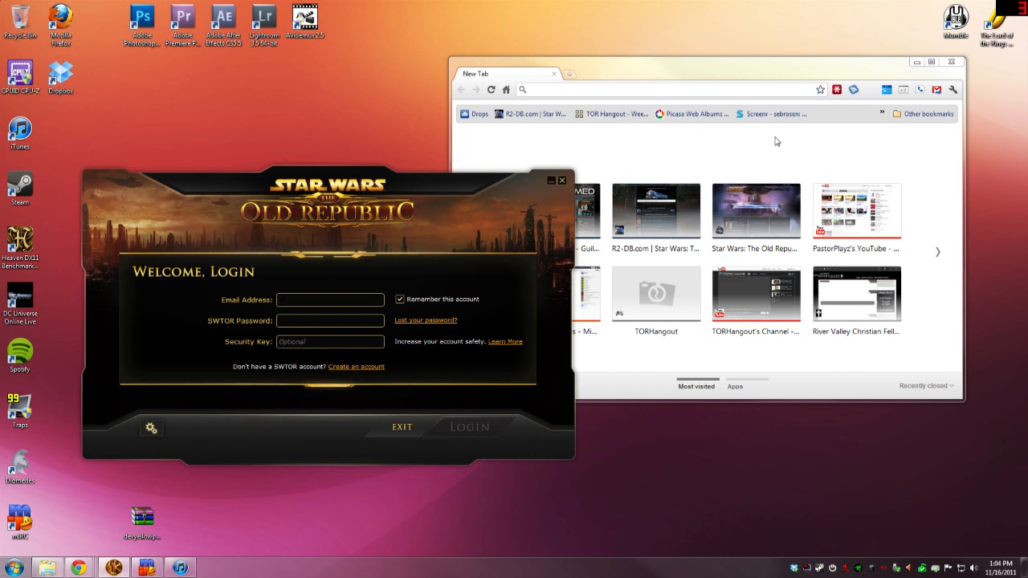
{"action": "left_click", "coordinate": [330, 301]}
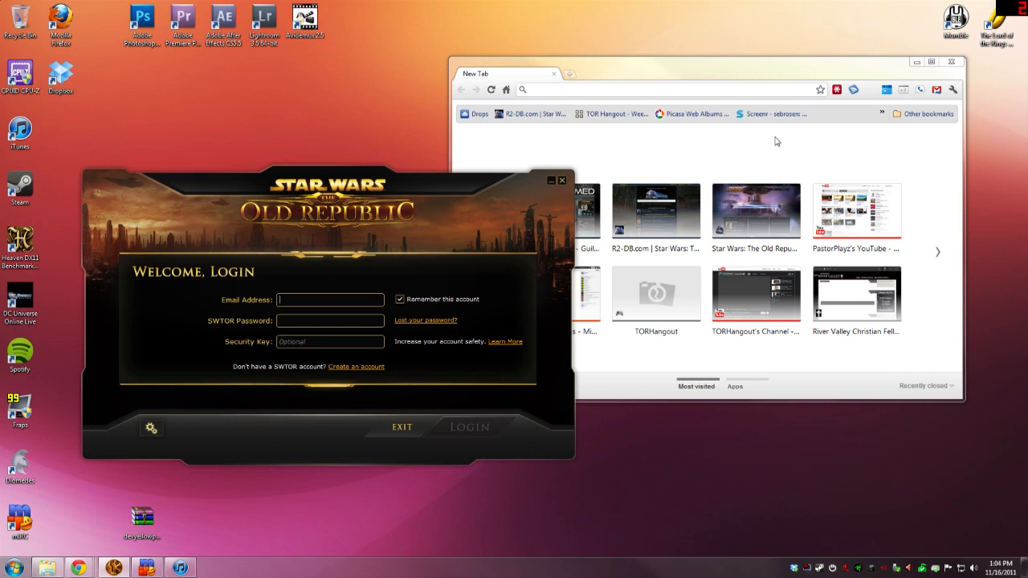
{"action": "mouse_move", "coordinate": [763, 135]}
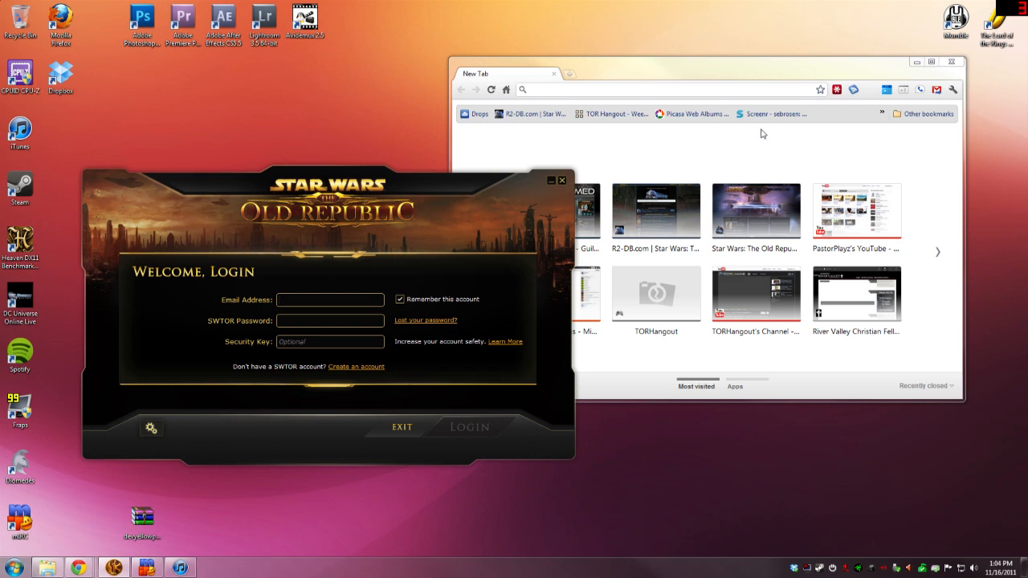
{"action": "mouse_move", "coordinate": [673, 81]}
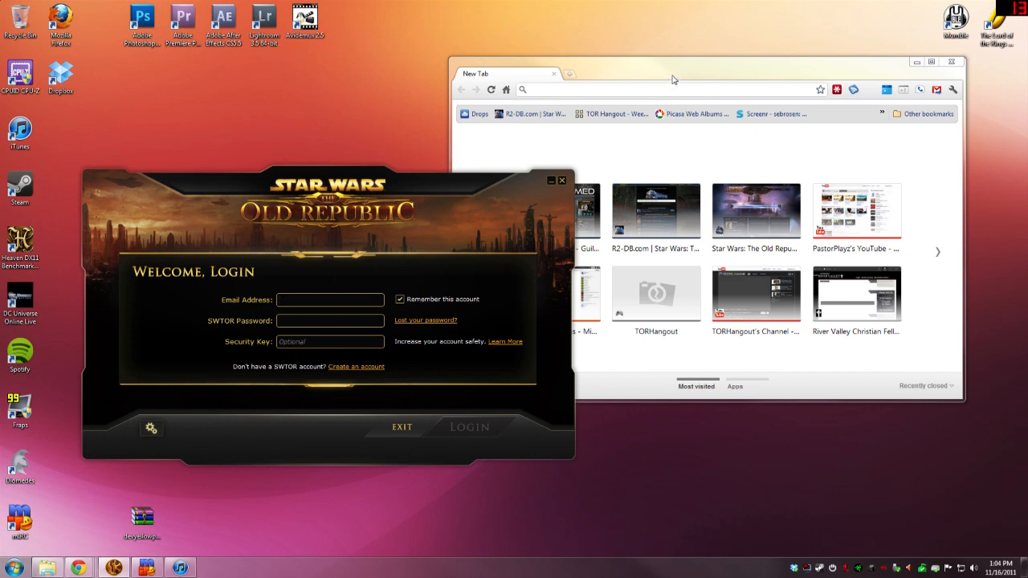
{"action": "mouse_move", "coordinate": [829, 109]}
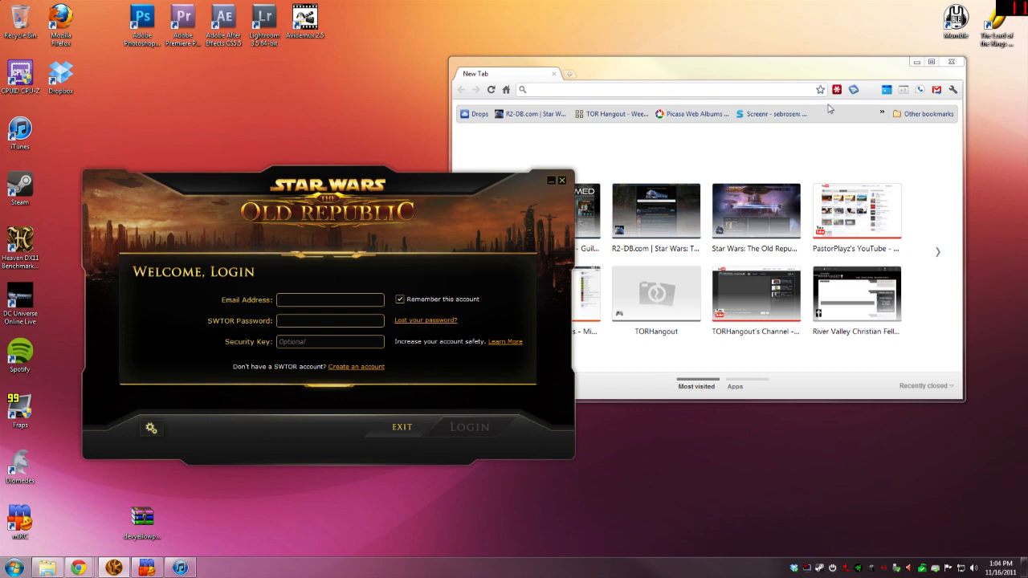
{"action": "left_click", "coordinate": [836, 90]}
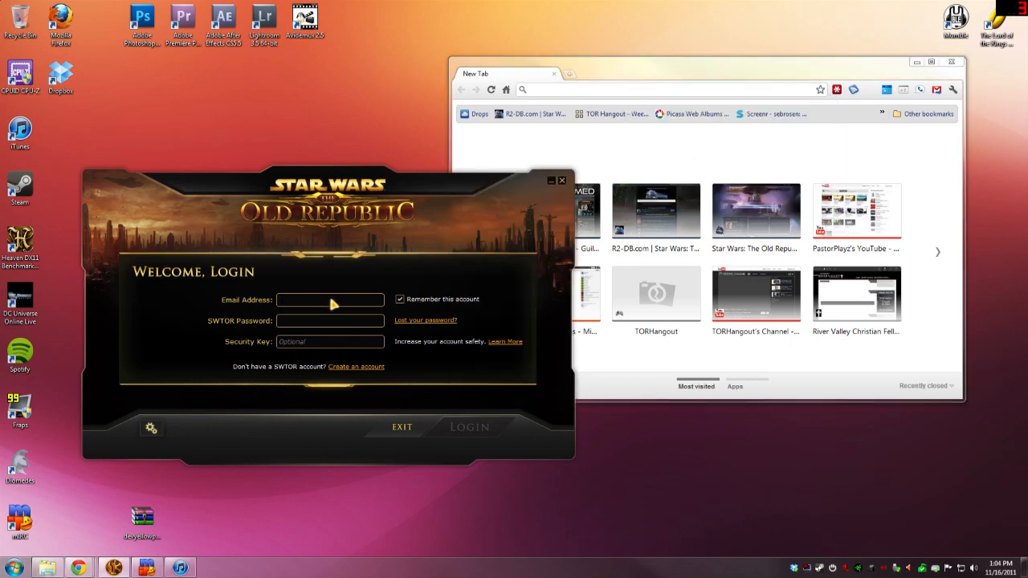
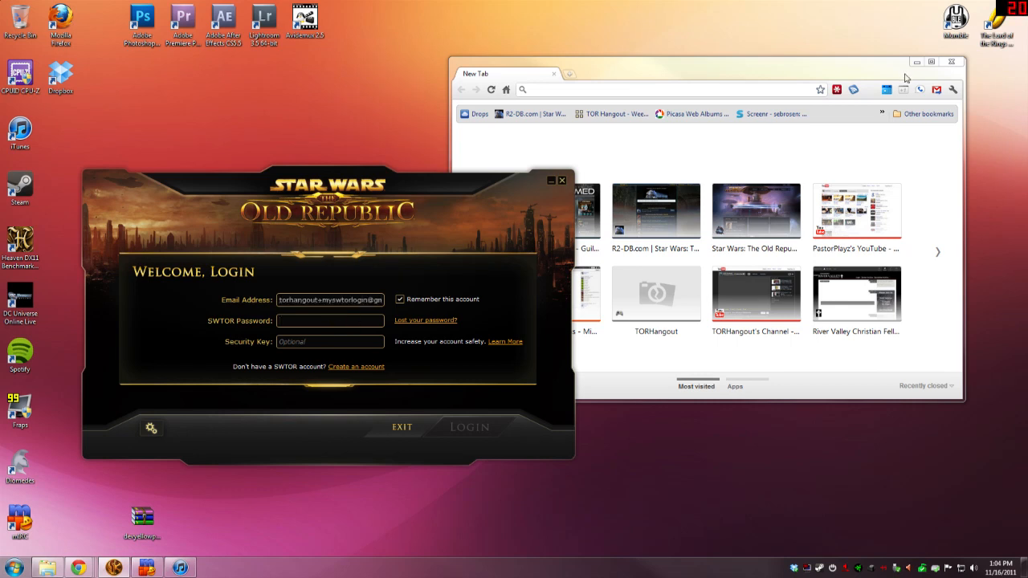
Fill the SWTOR Password field with the saved LastPass password.
{"action": "left_click", "coordinate": [837, 90]}
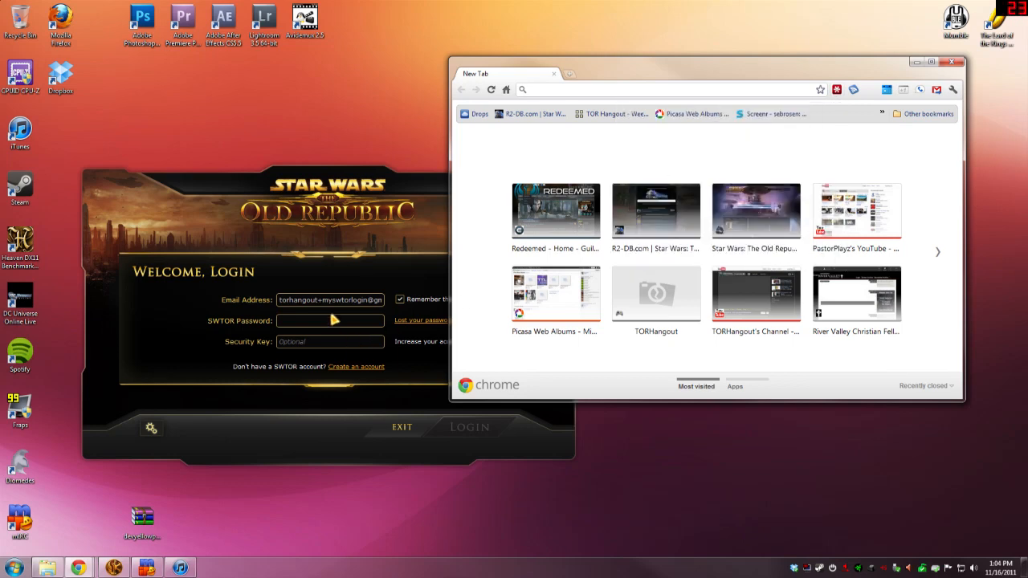
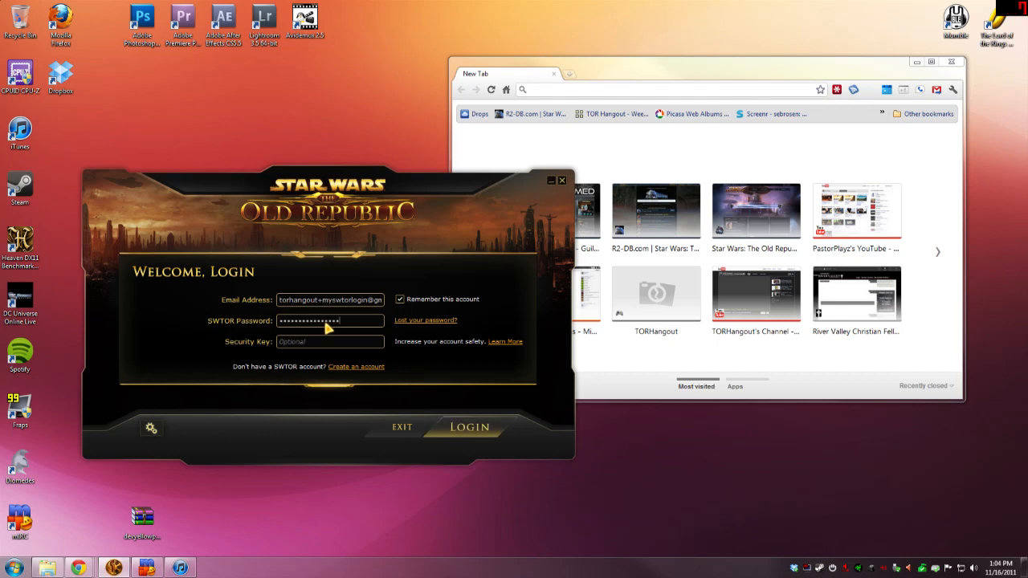
{"action": "mouse_move", "coordinate": [469, 427]}
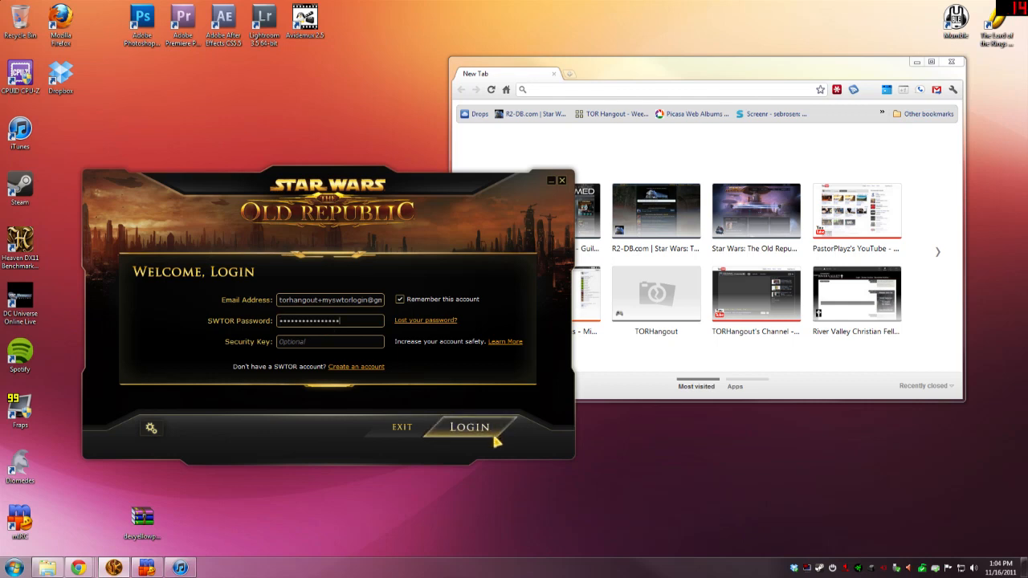